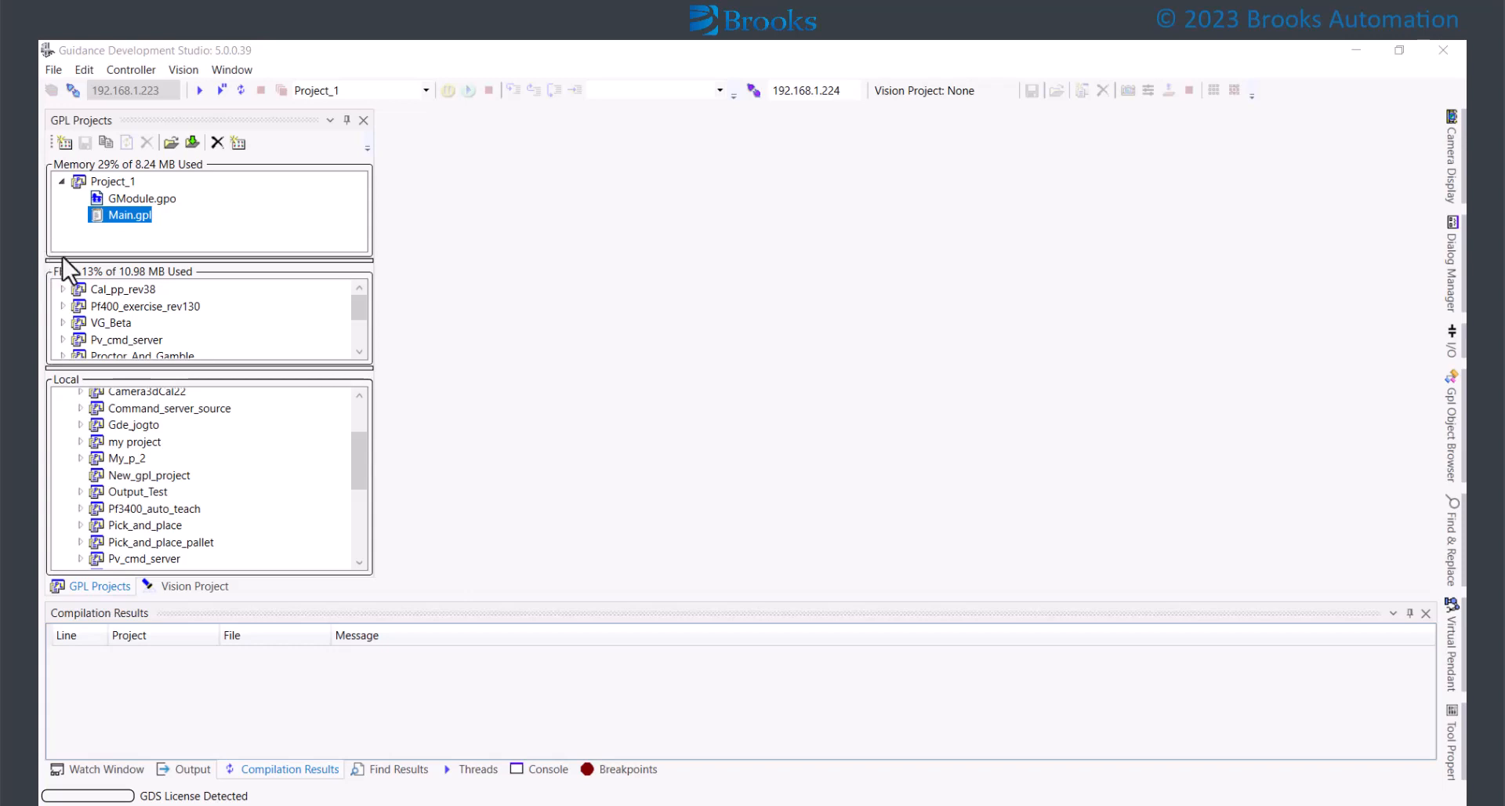
pyautogui.moveTo(84, 264)
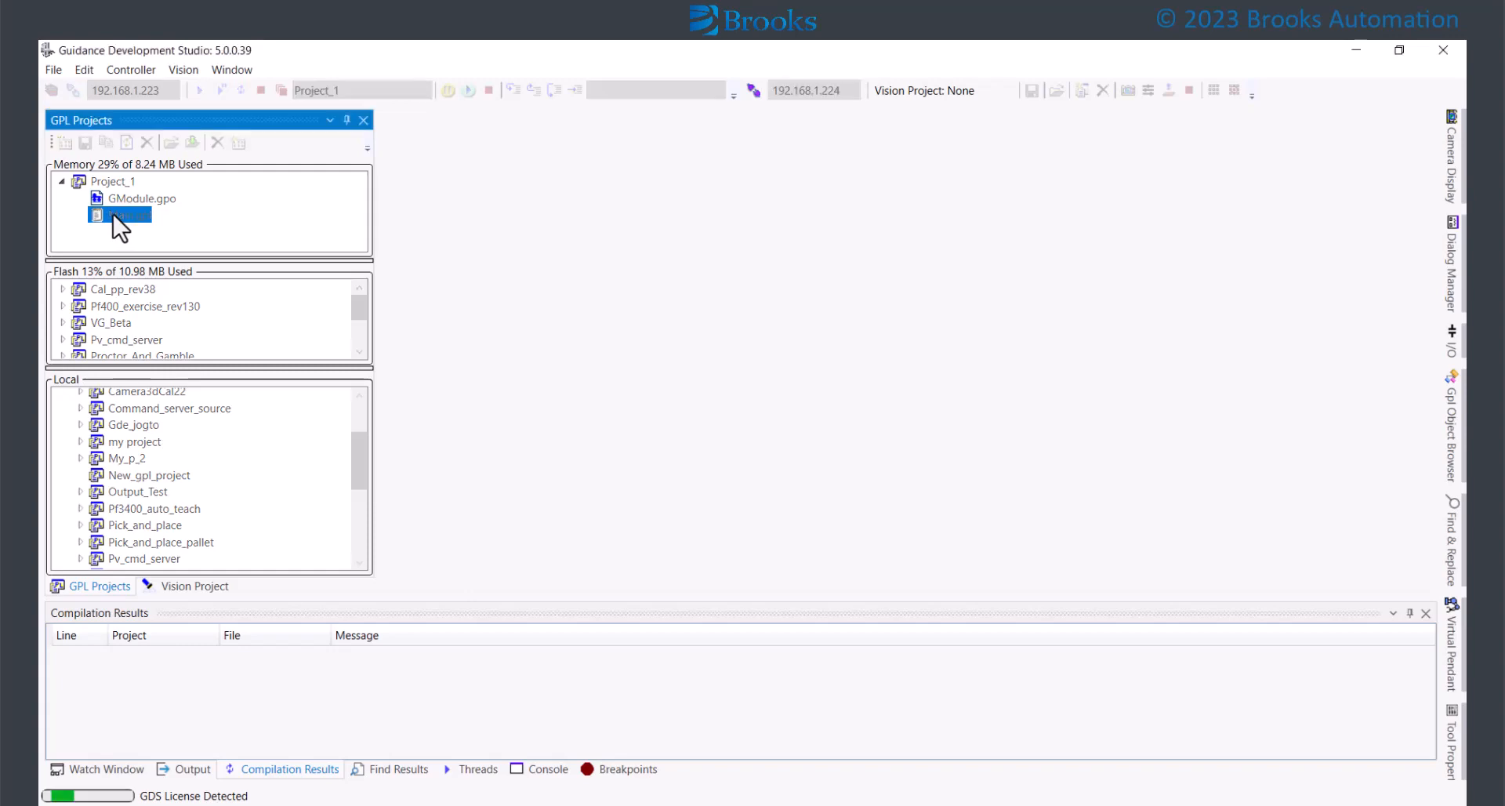
pyautogui.moveTo(724, 432)
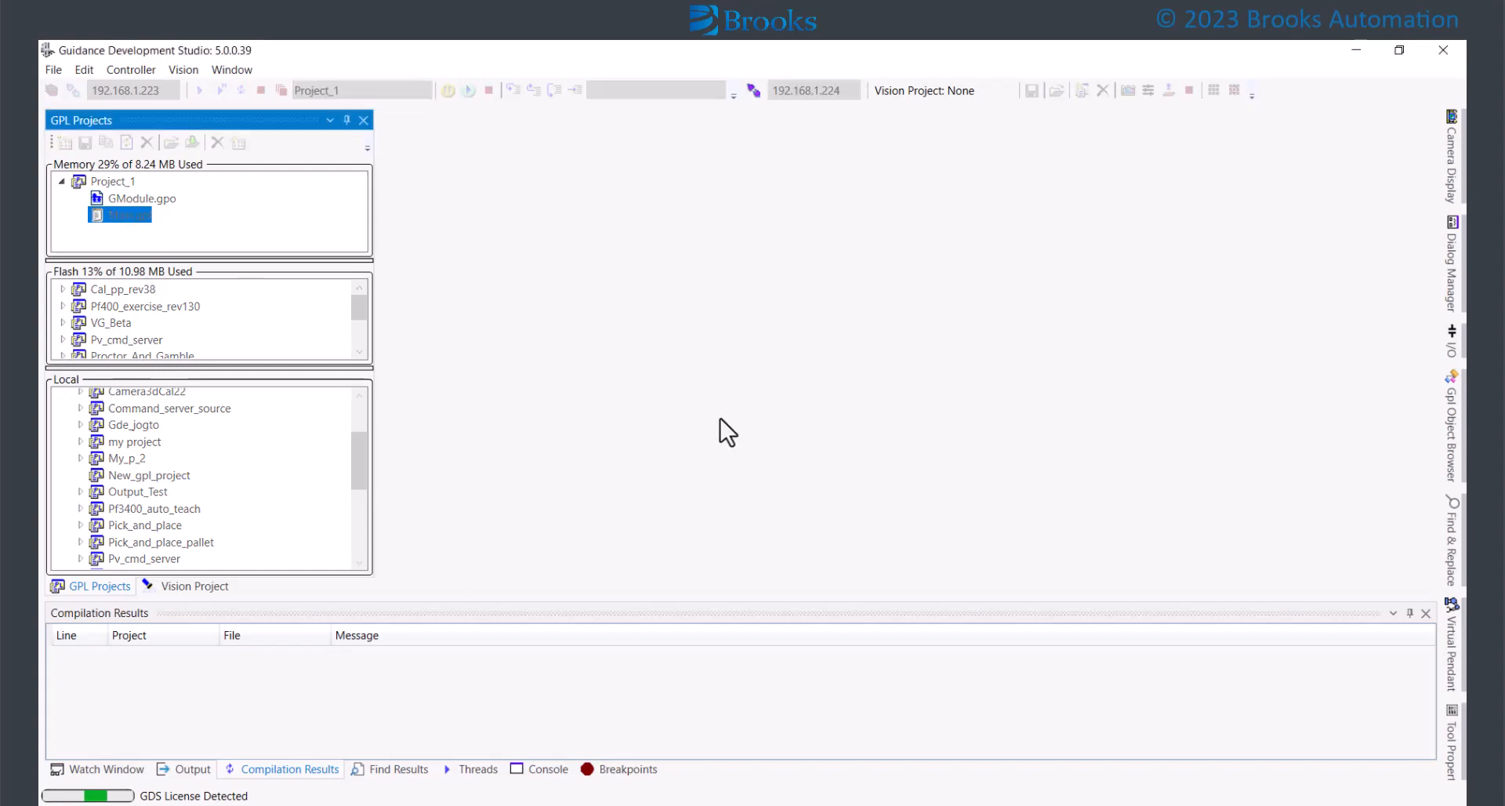
# - In Main.gpl's MAIN routine add Console.WriteLine("This is a comment") and Dim a As Integer
pyautogui.doubleClick(127, 215)
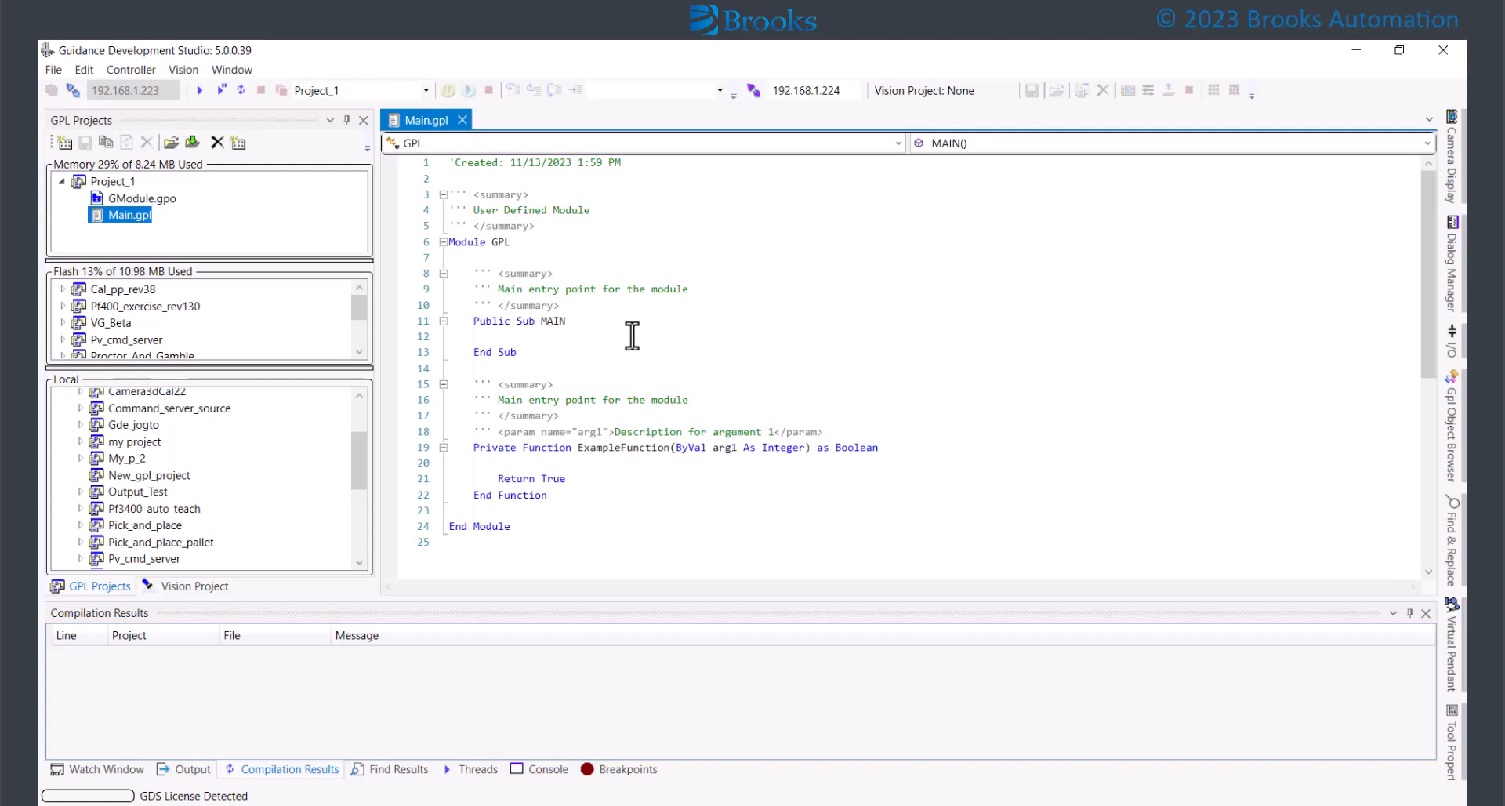
pyautogui.click(450, 337)
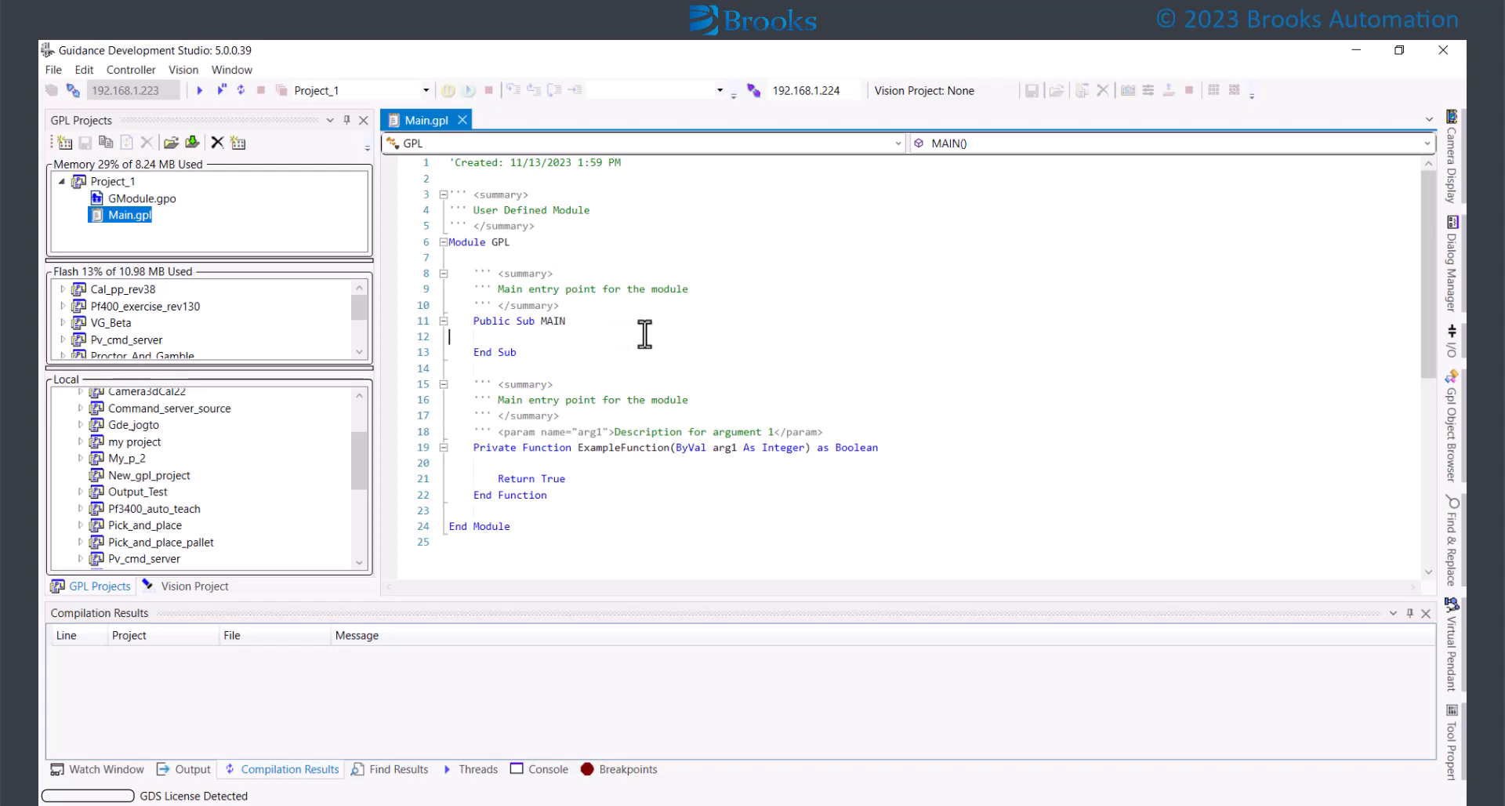
pyautogui.moveTo(1031, 392)
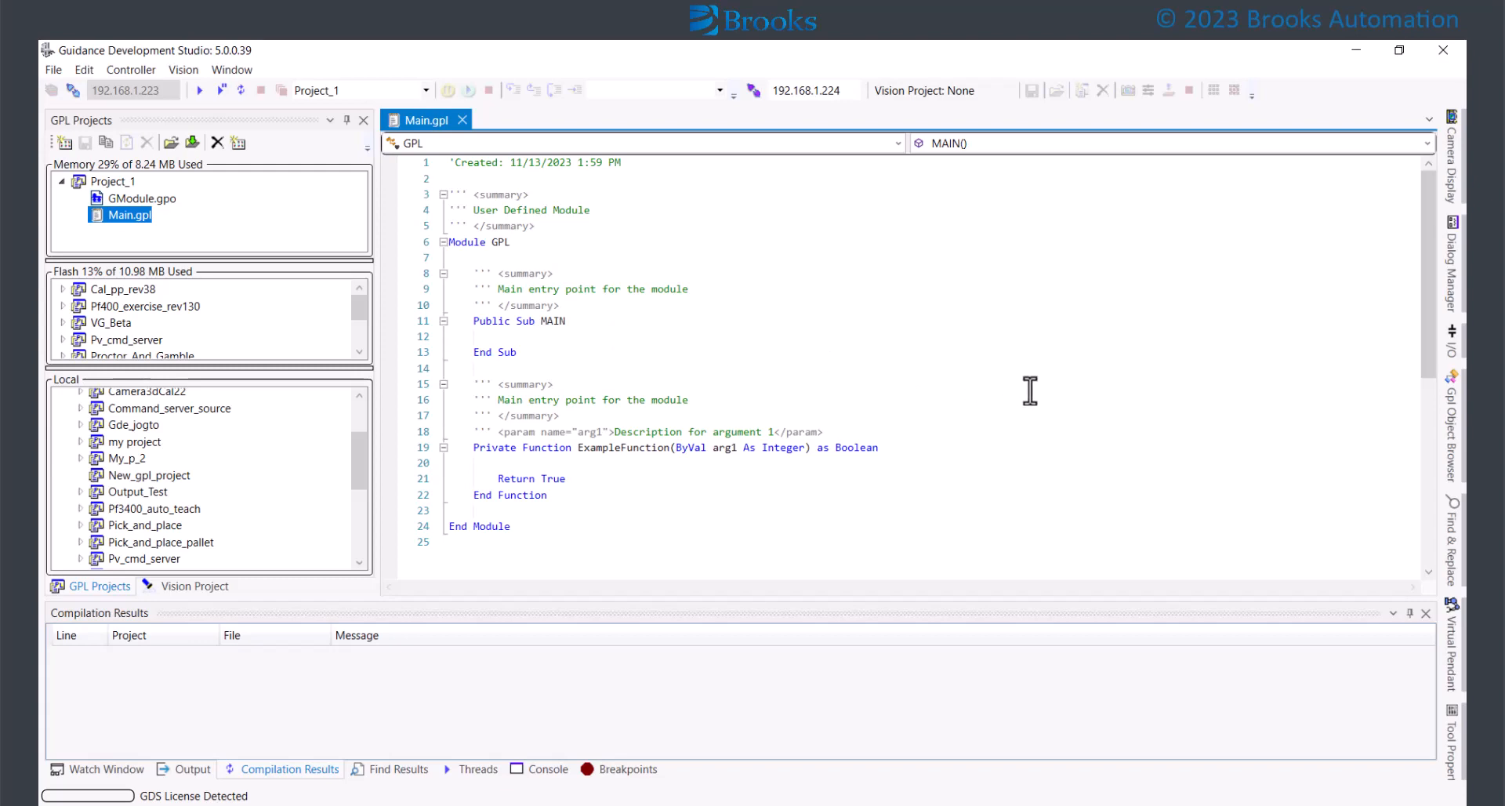
pyautogui.press('enter')
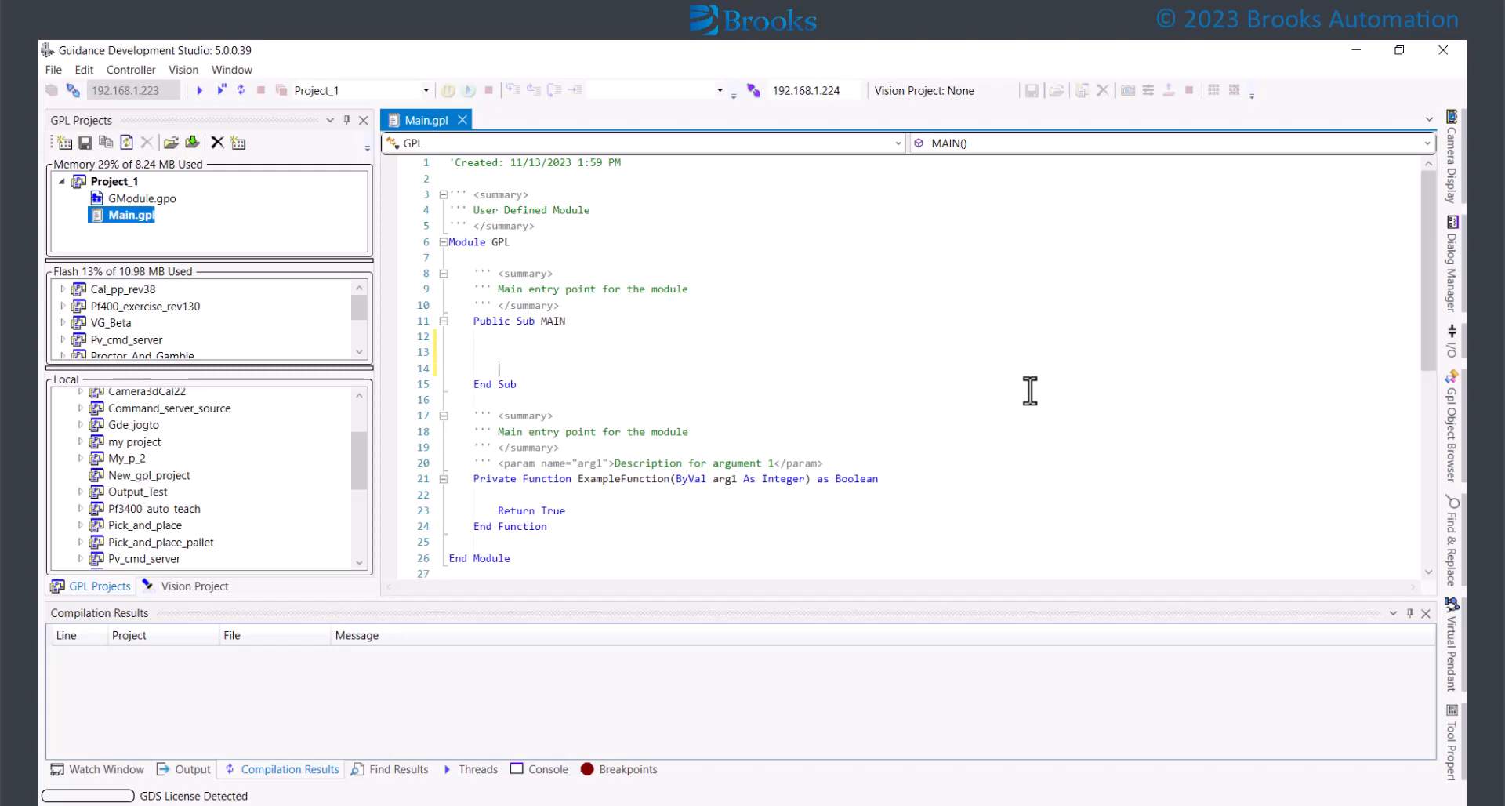
pyautogui.write('Console.WriteLine("This is a comment')
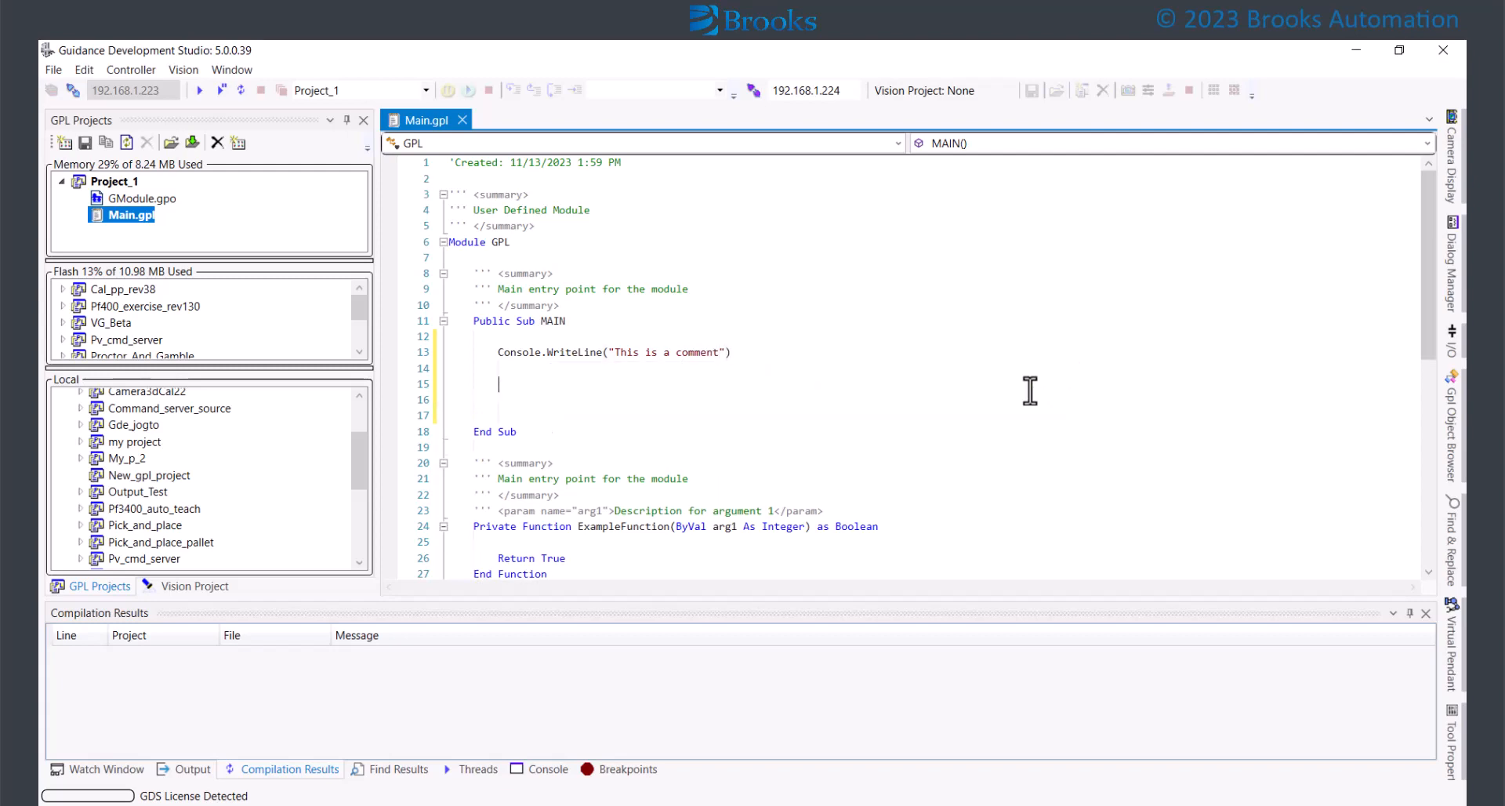
pyautogui.scroll(-3)
pyautogui.write('Dim as')
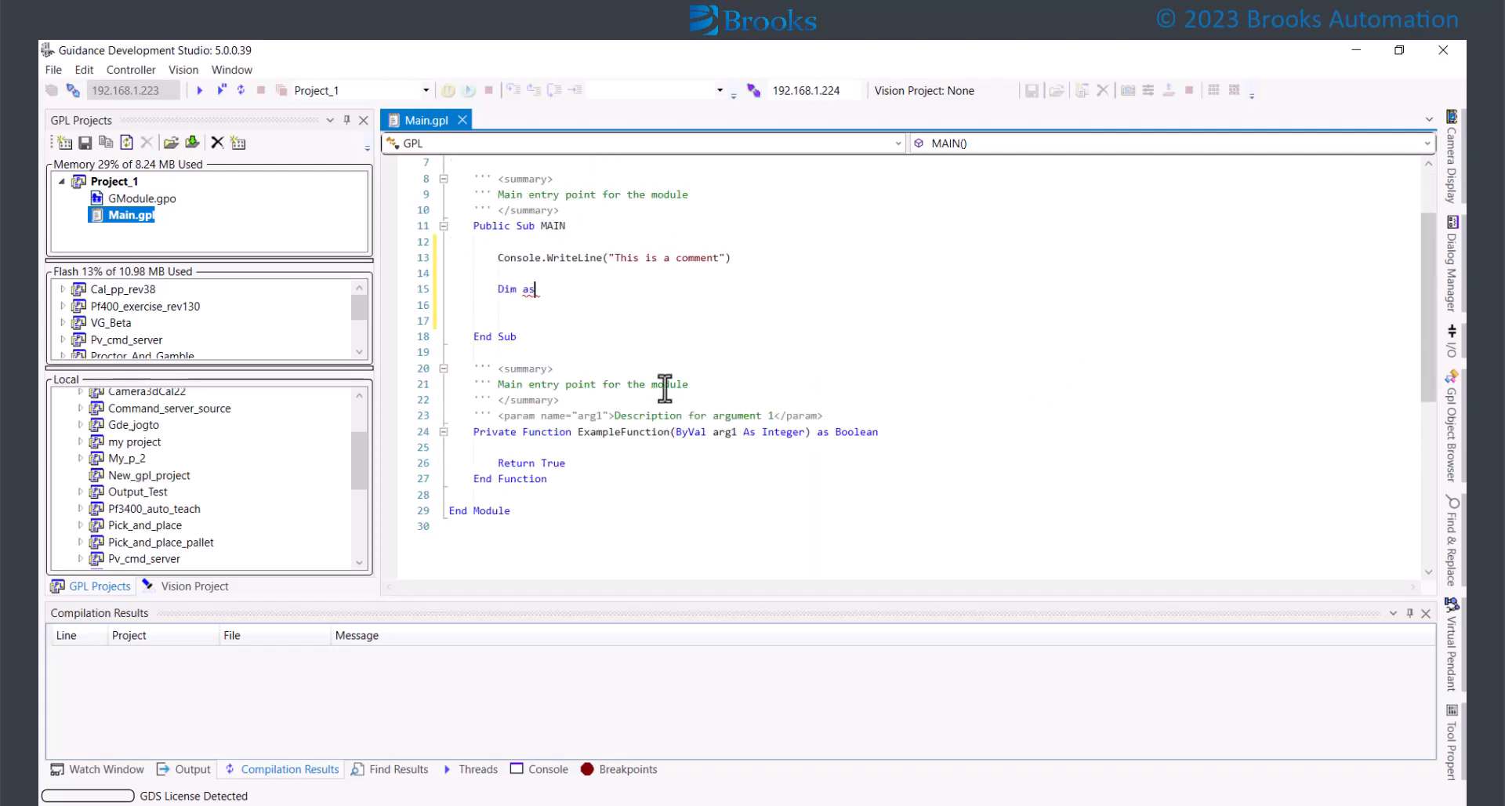
pyautogui.write('a')
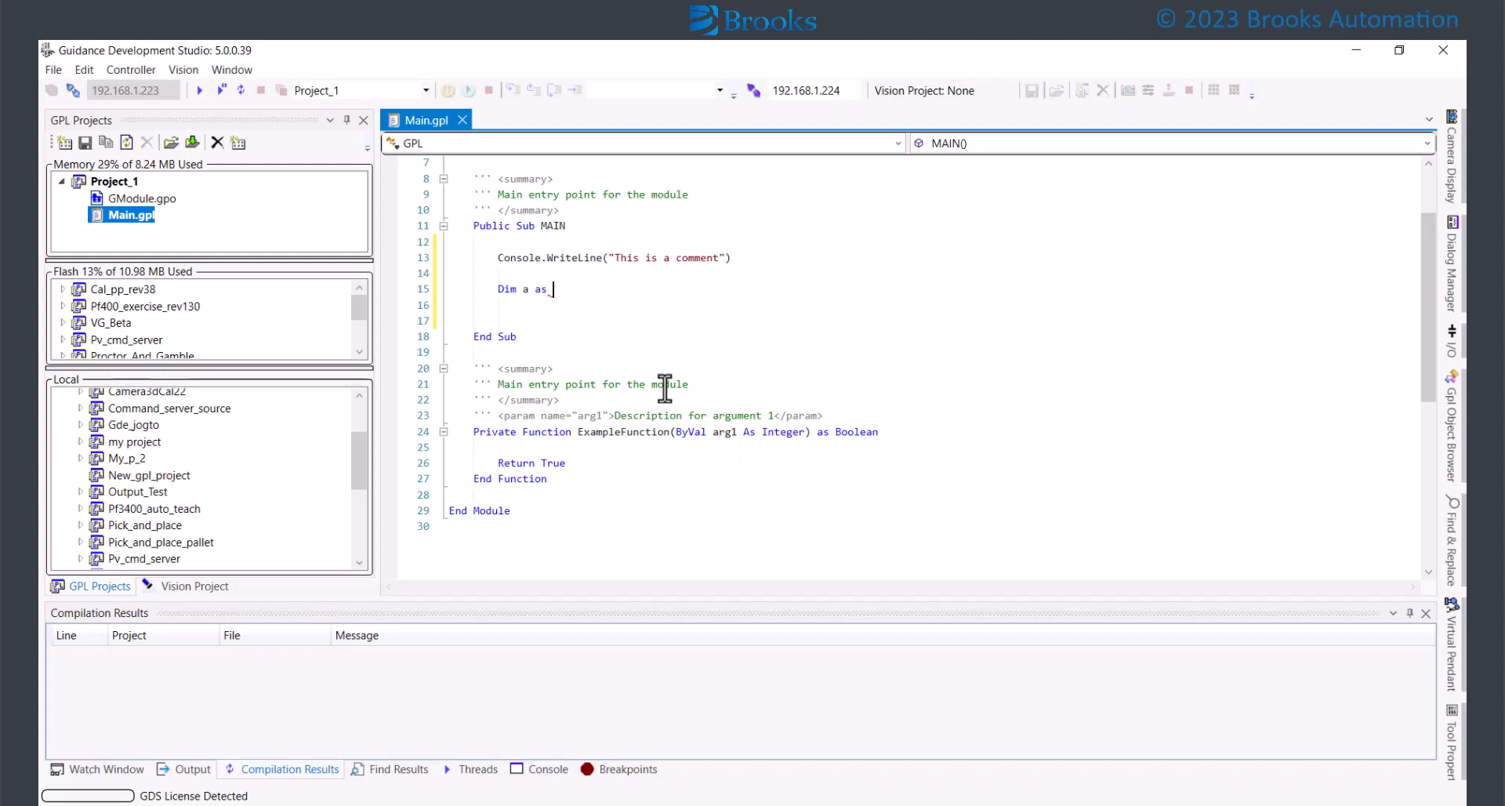
pyautogui.write('Integer')
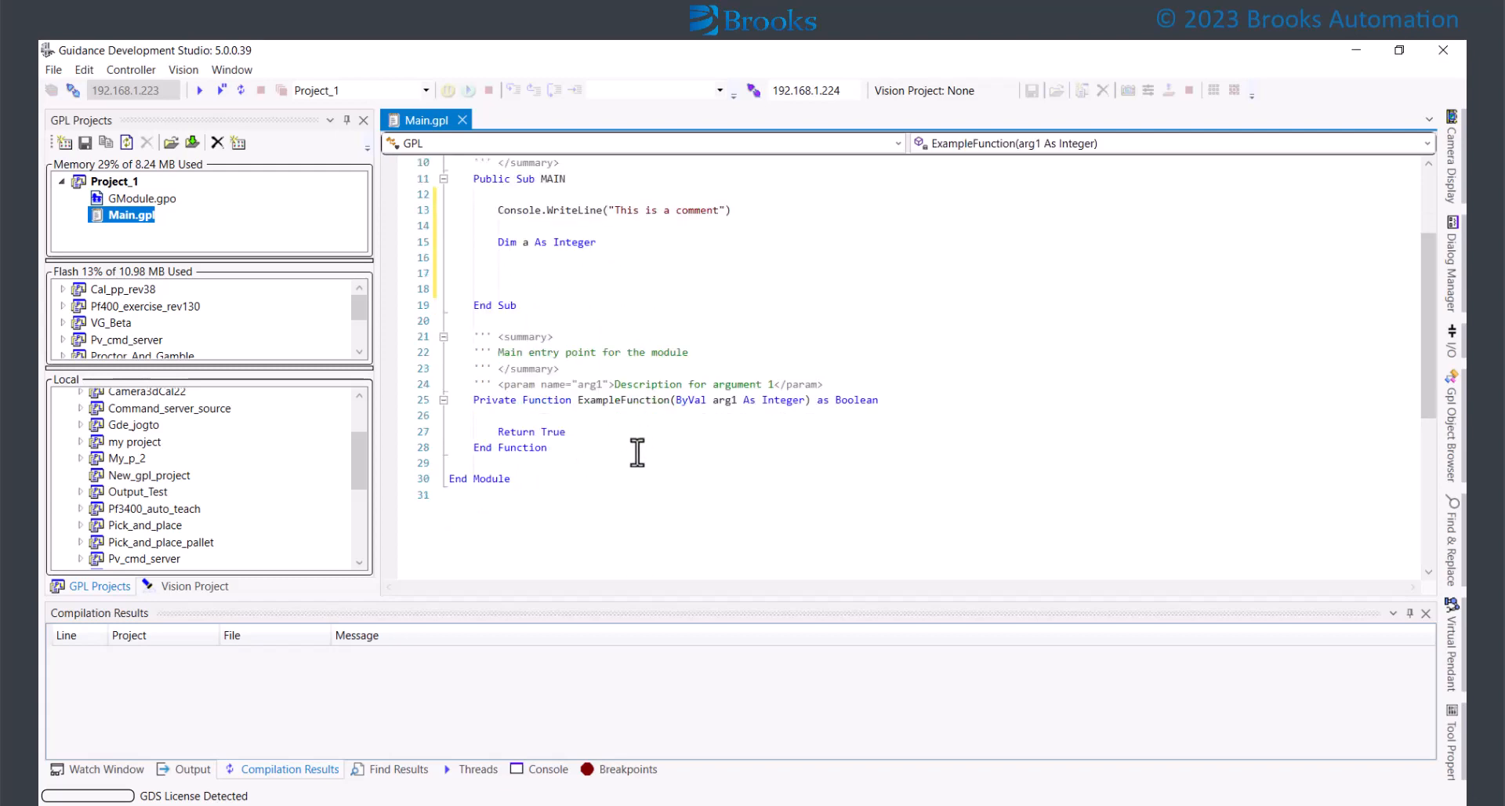
# - Write Private Function AnotherFunction(ByVal arg1 As Integer) As Integer with Return 99
pyautogui.write('Priov')
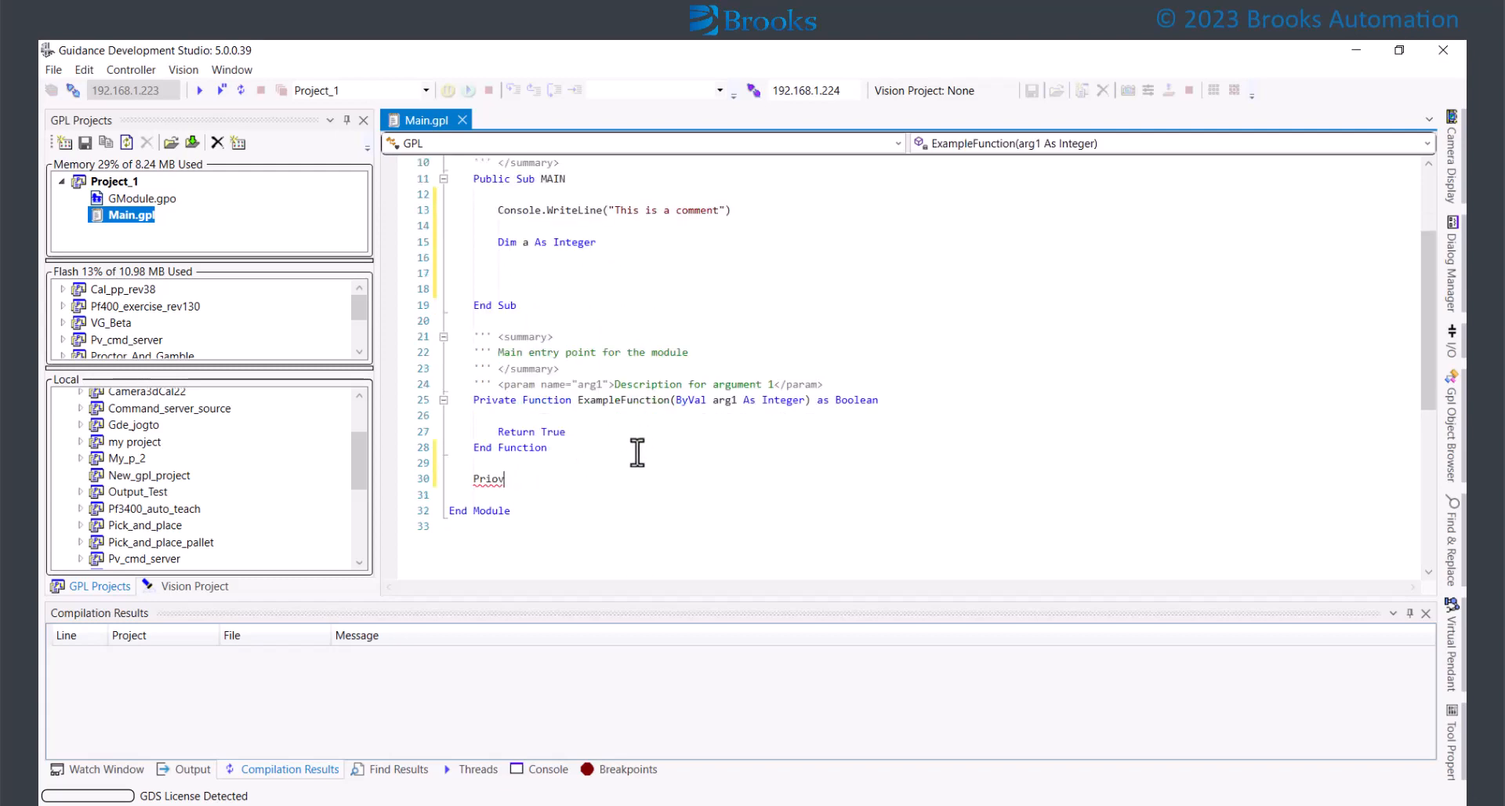
pyautogui.press('BackSpace')
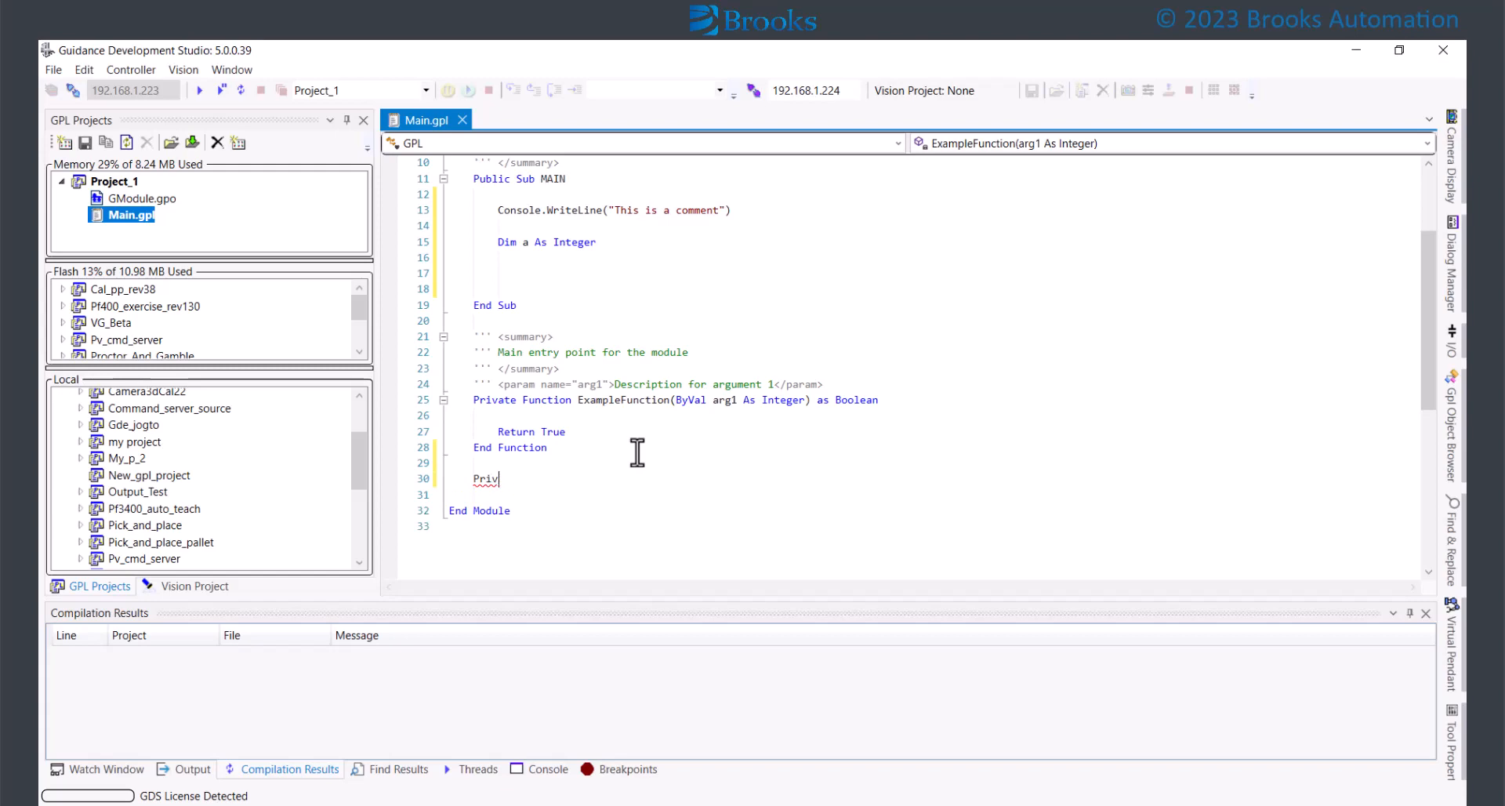
pyautogui.write('ate Function Anot')
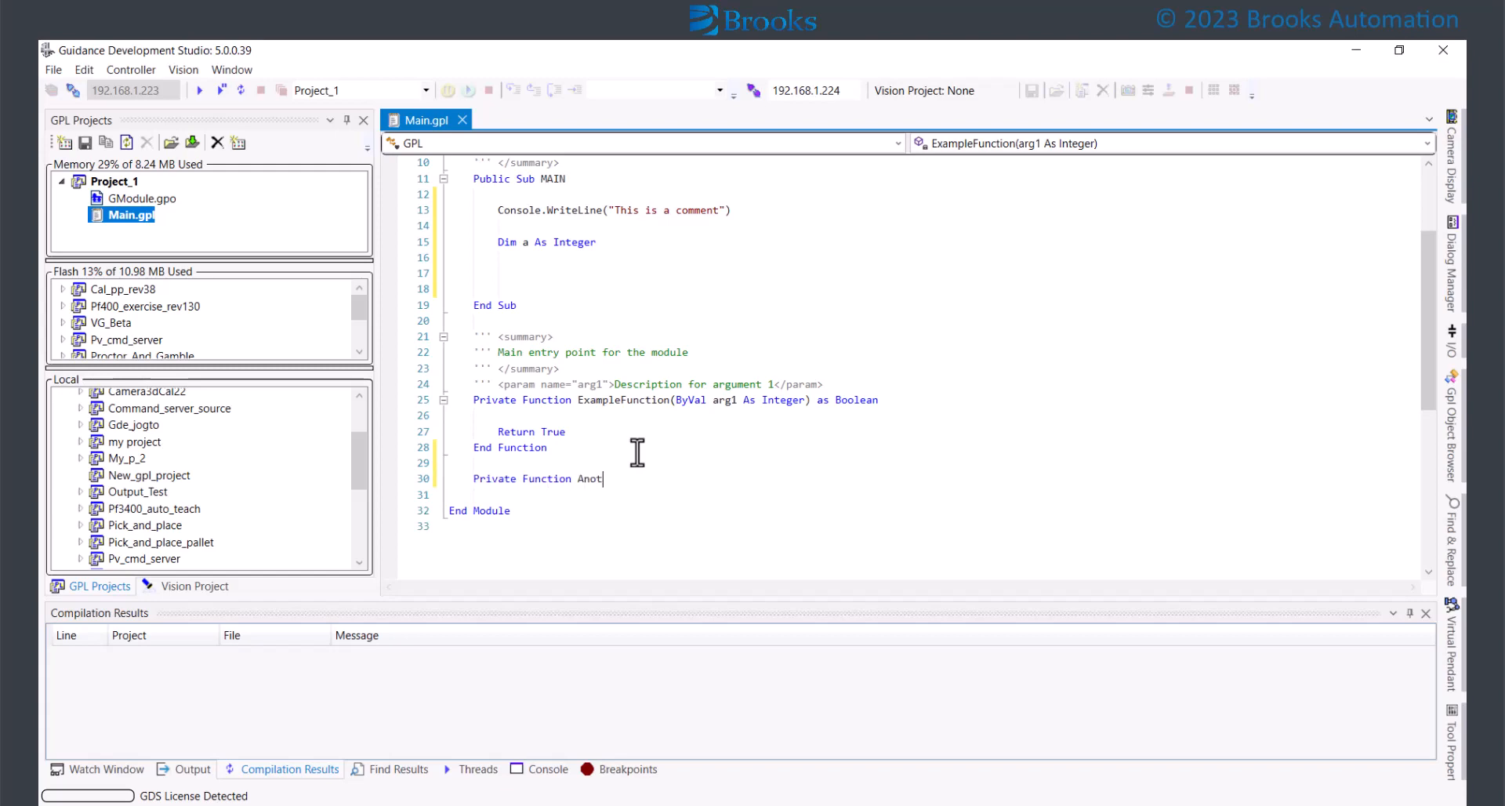
pyautogui.write('herFunction')
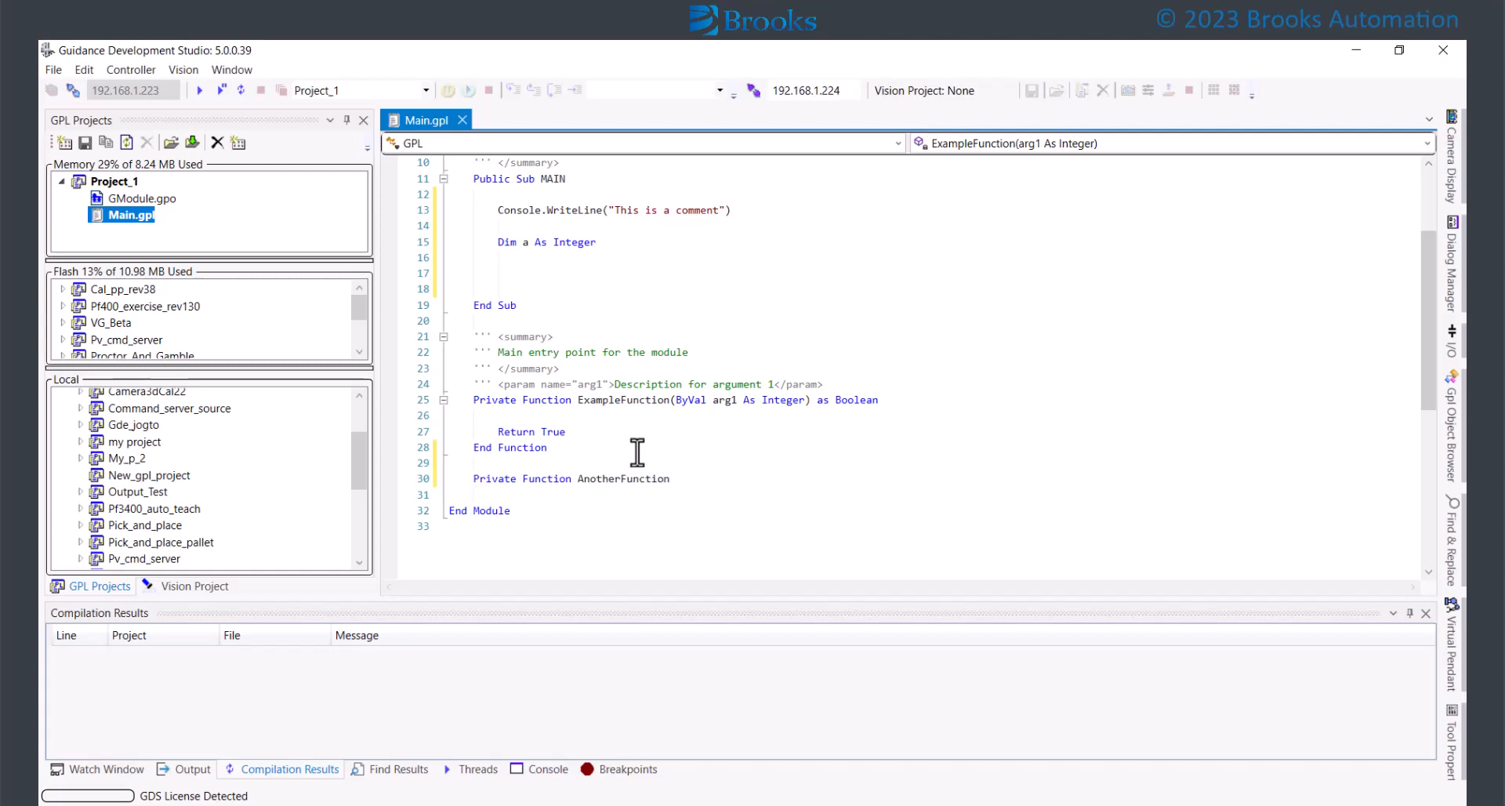
pyautogui.write('(B')
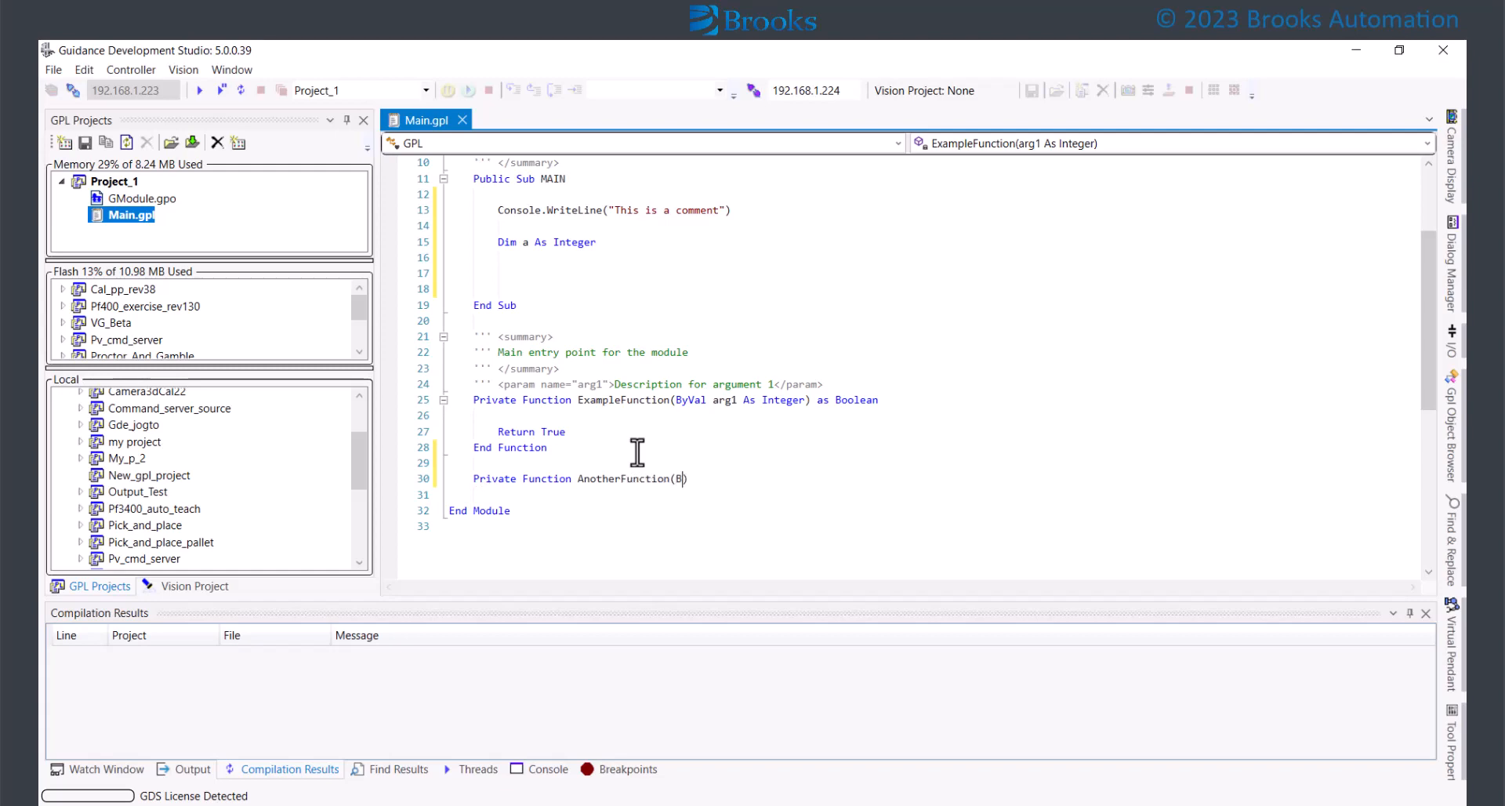
pyautogui.write('yCal arg)')
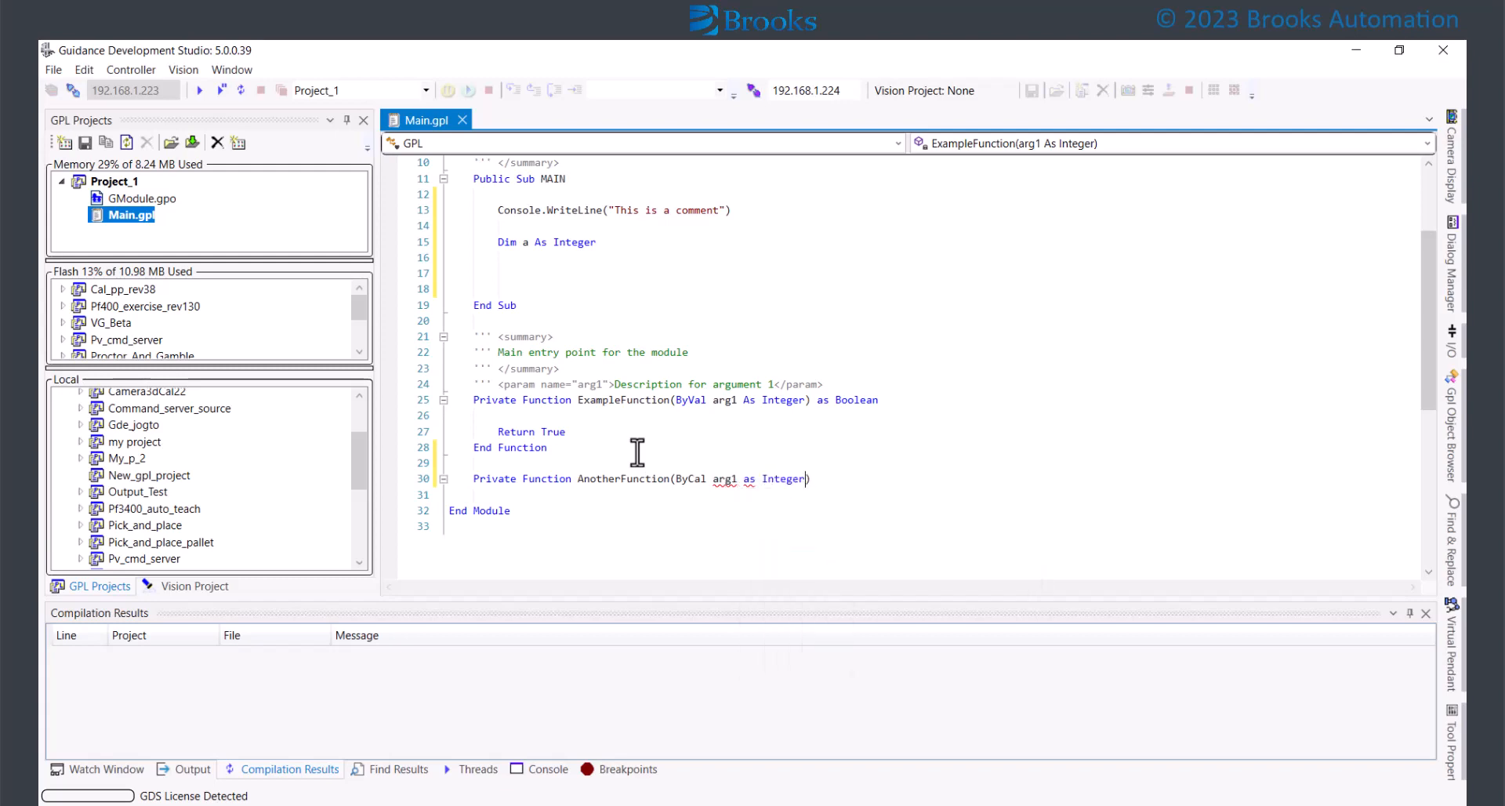
pyautogui.write('as Integer')
pyautogui.write('ret')
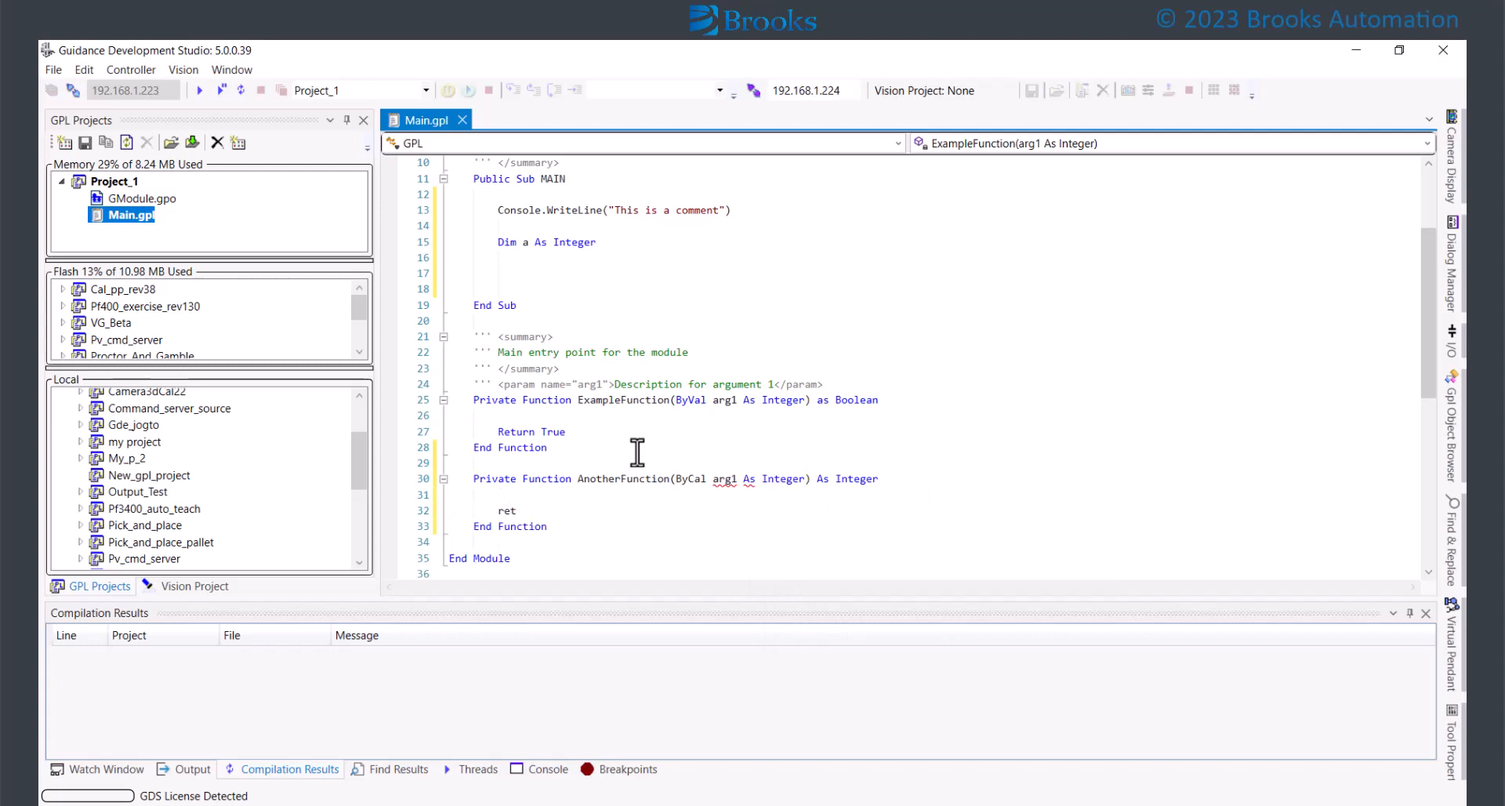
pyautogui.write('Return 99')
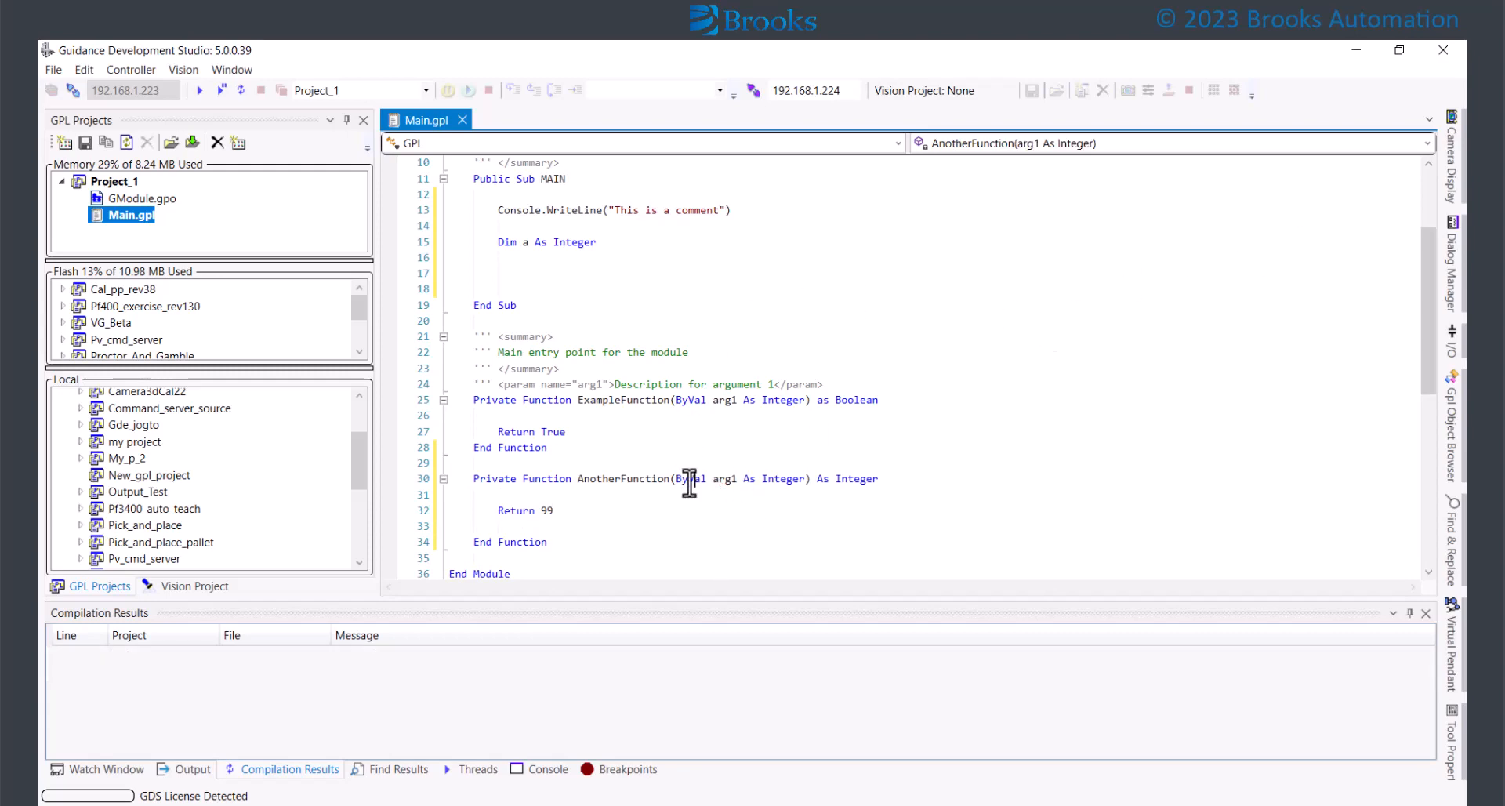
# - Begin an assignment of a to AnotherFunction on a new line below Dim a in MAIN
pyautogui.click(499, 257)
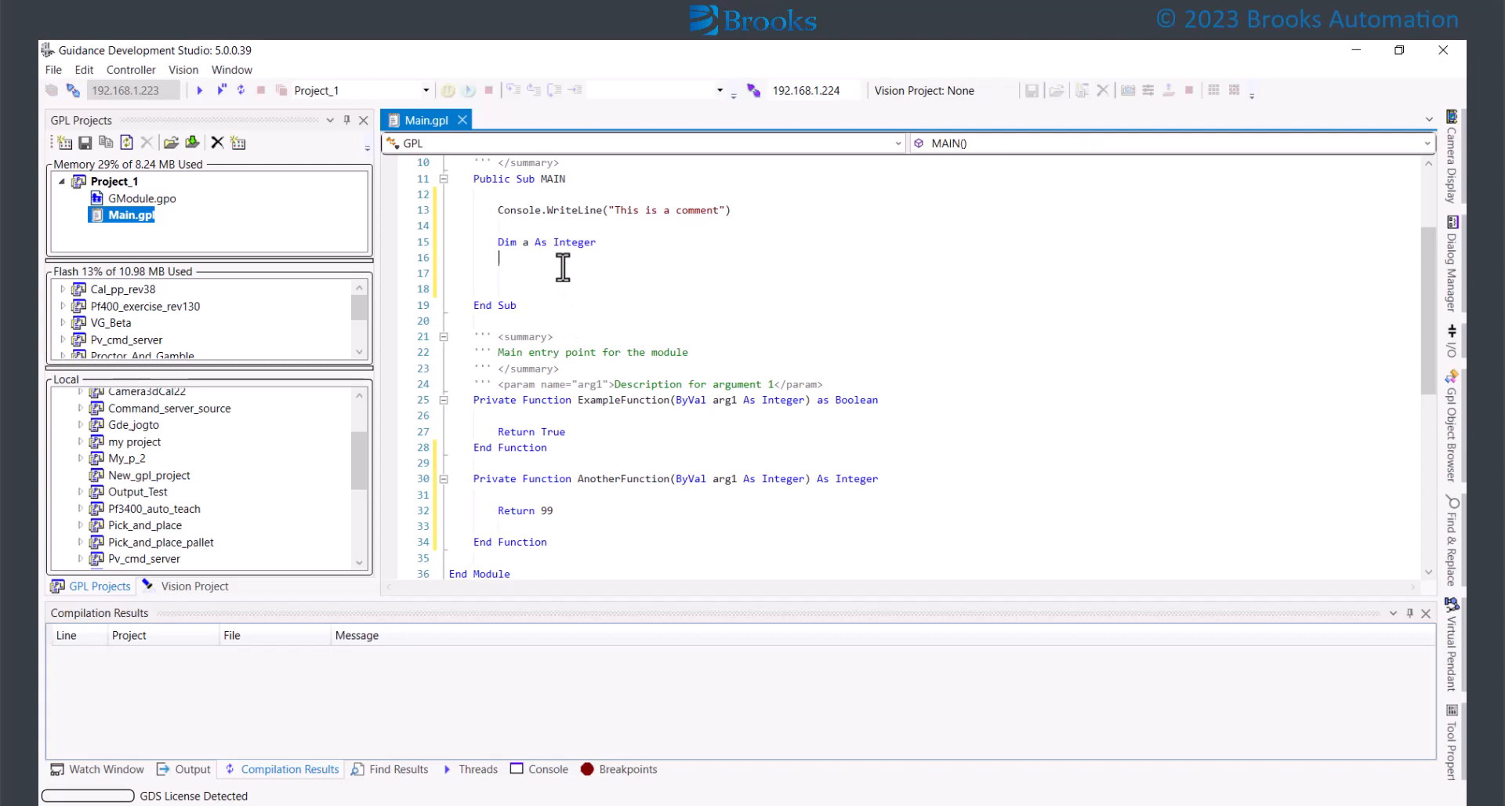
pyautogui.write('a = An')
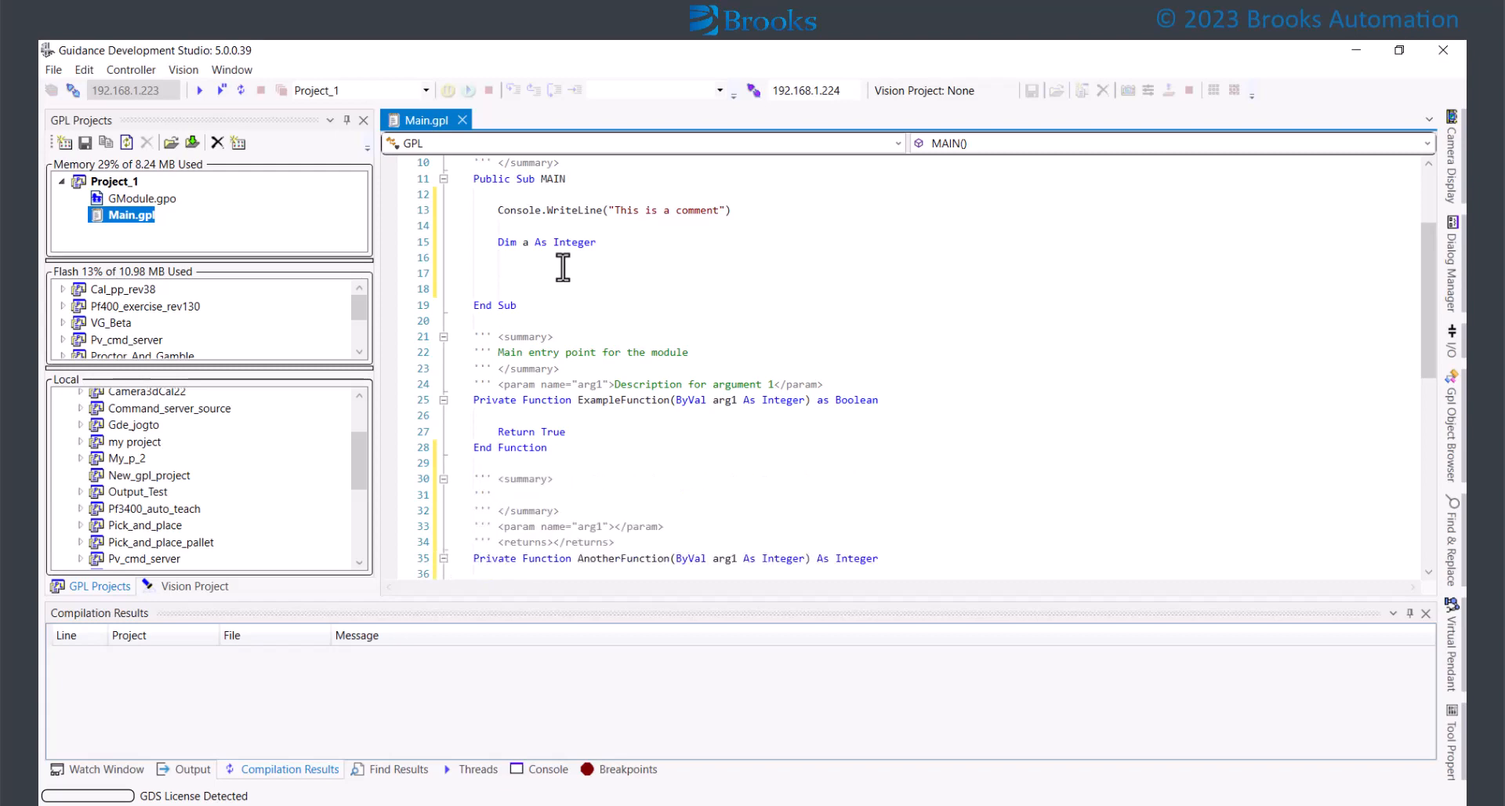
# - Fill AnotherFunction's comment with "This is a method summary", "This is an argument" and "Some value is returned"
pyautogui.write('This is a method')
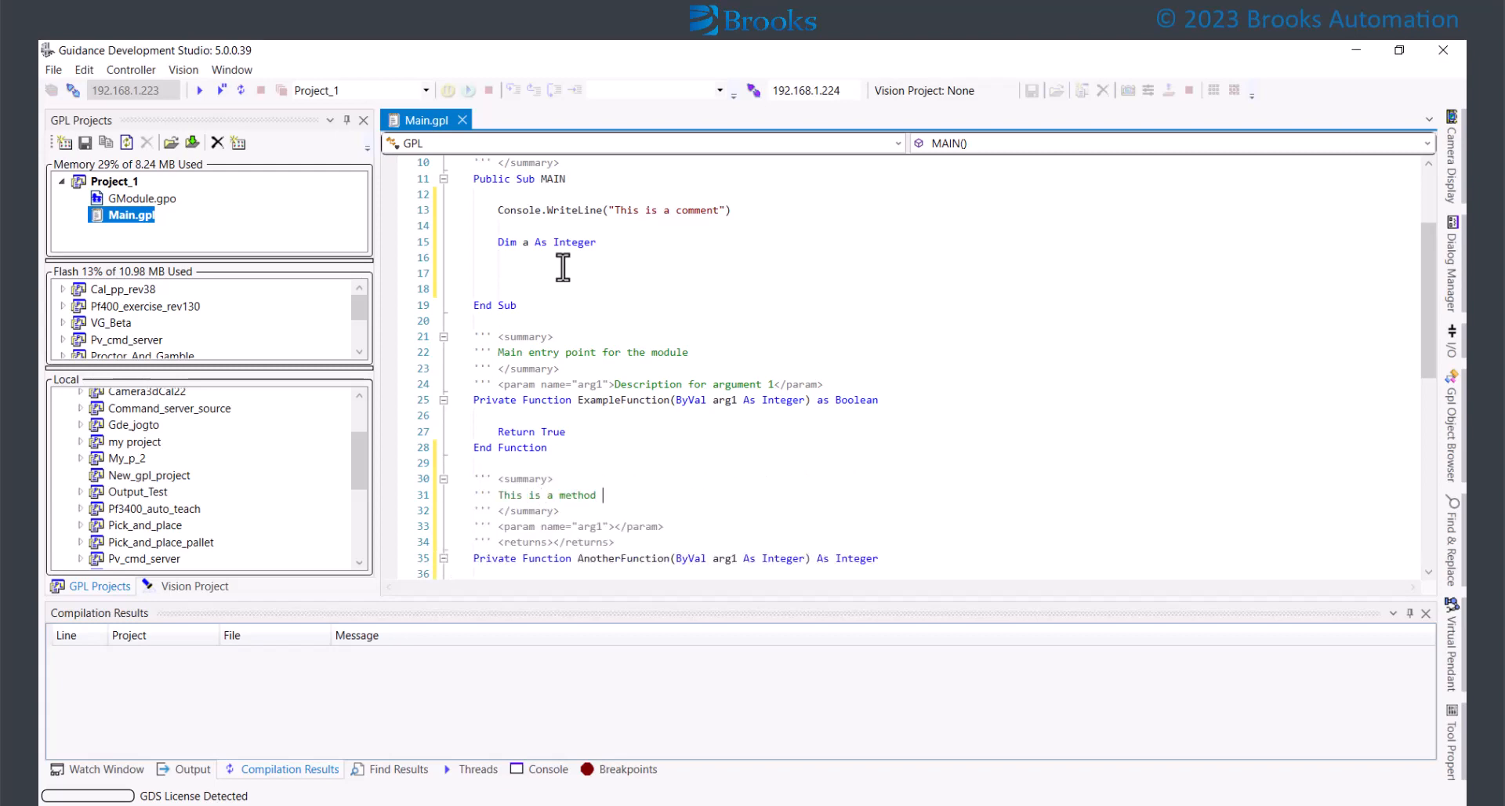
pyautogui.write('summary')
pyautogui.click(571, 526)
pyautogui.write('This is an a')
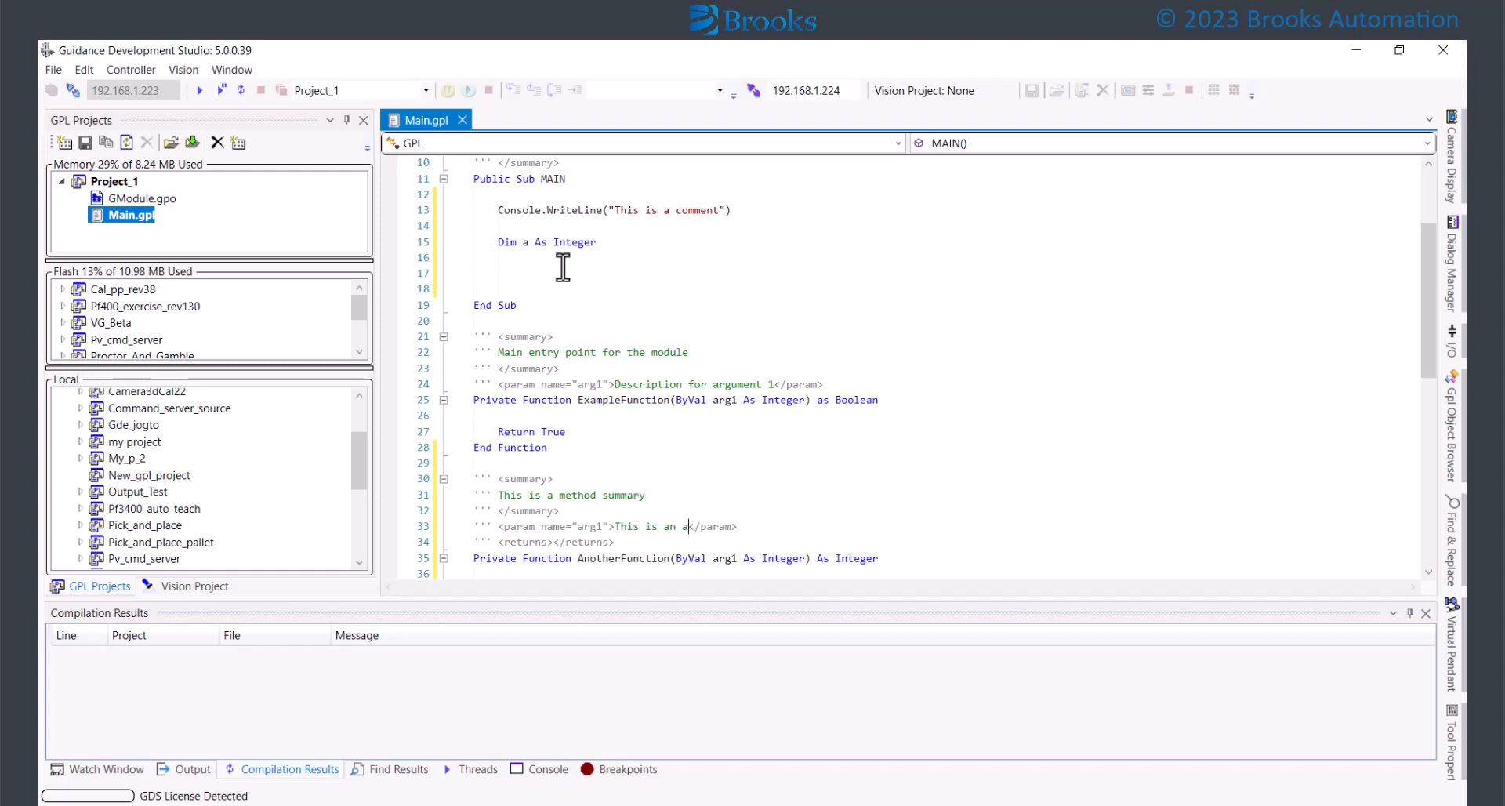
pyautogui.write('rgument')
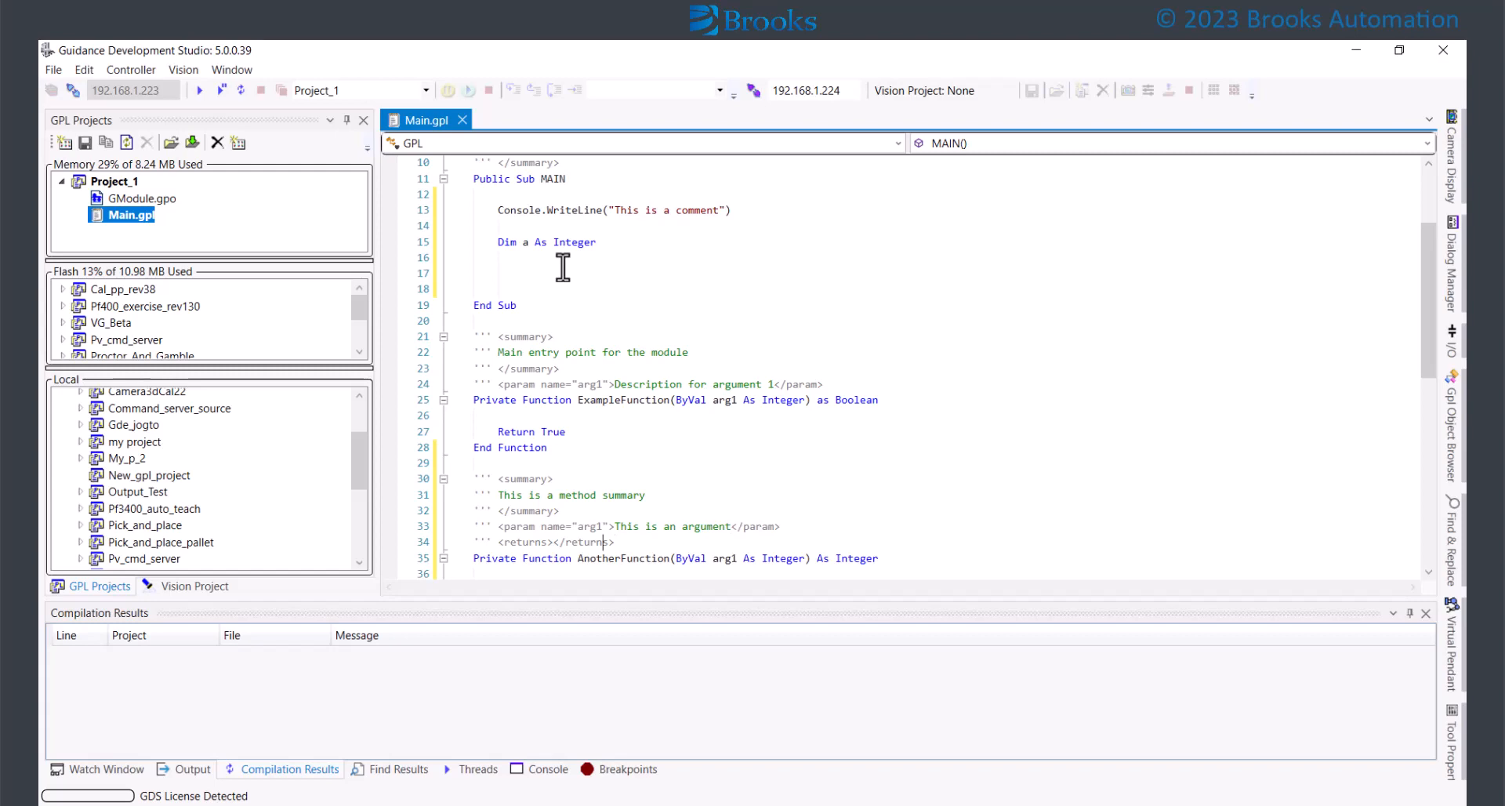
pyautogui.write('Some value is returned')
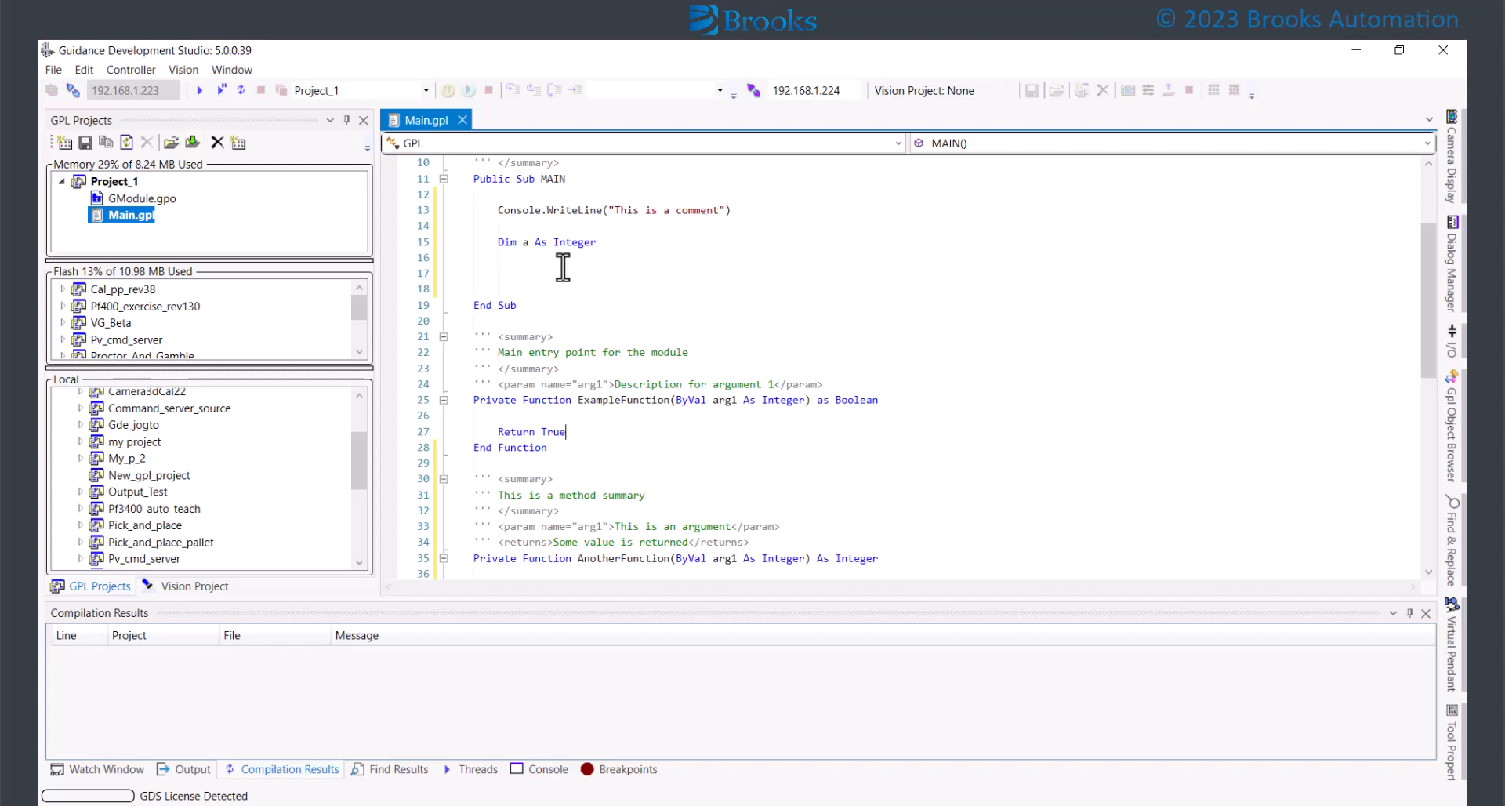
pyautogui.click(499, 273)
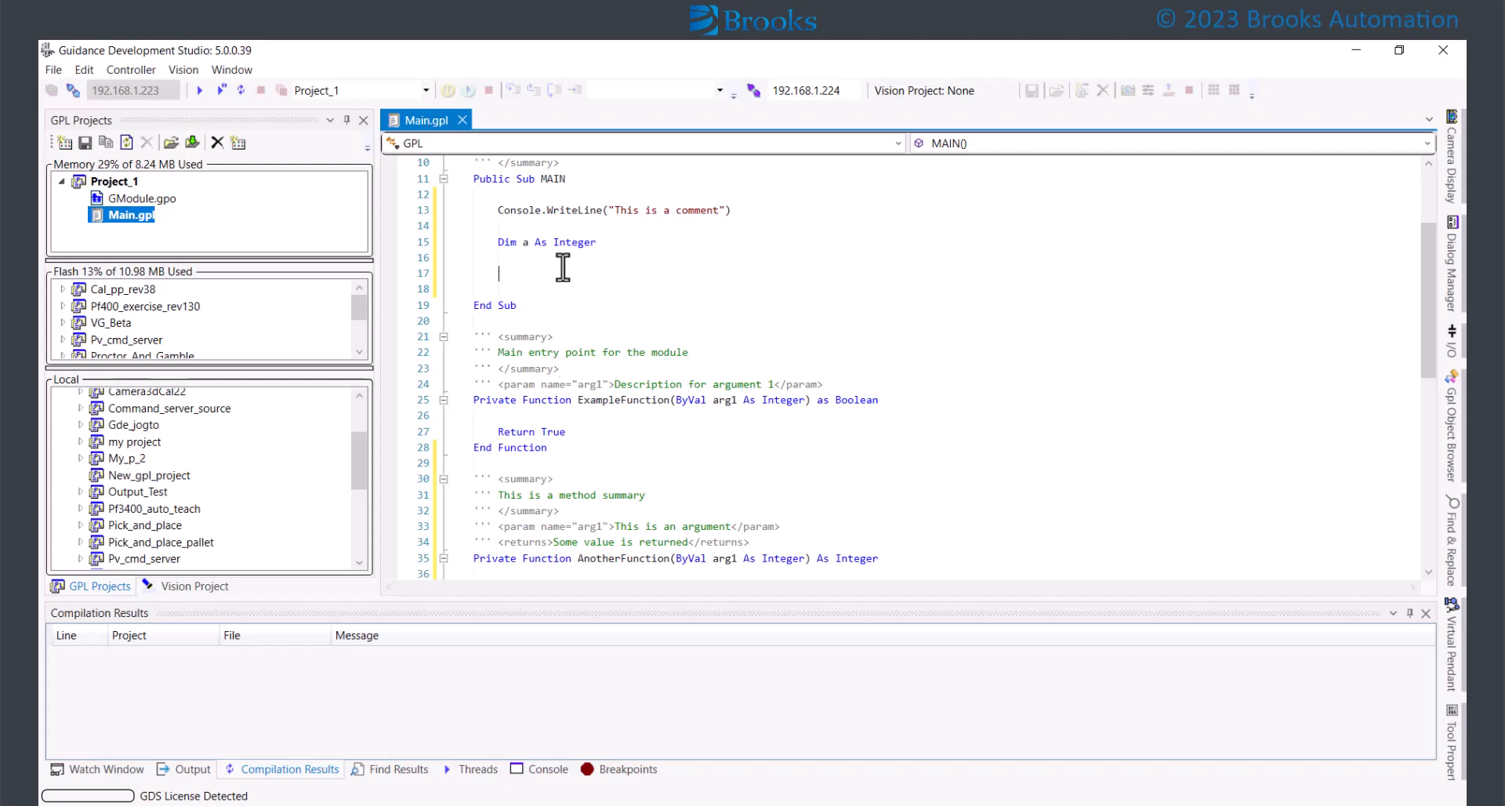
# - Assign a = AnotherFunction(100) in MAIN, accepting the IntelliSense completion
pyautogui.write('a = AnotherFunction(')
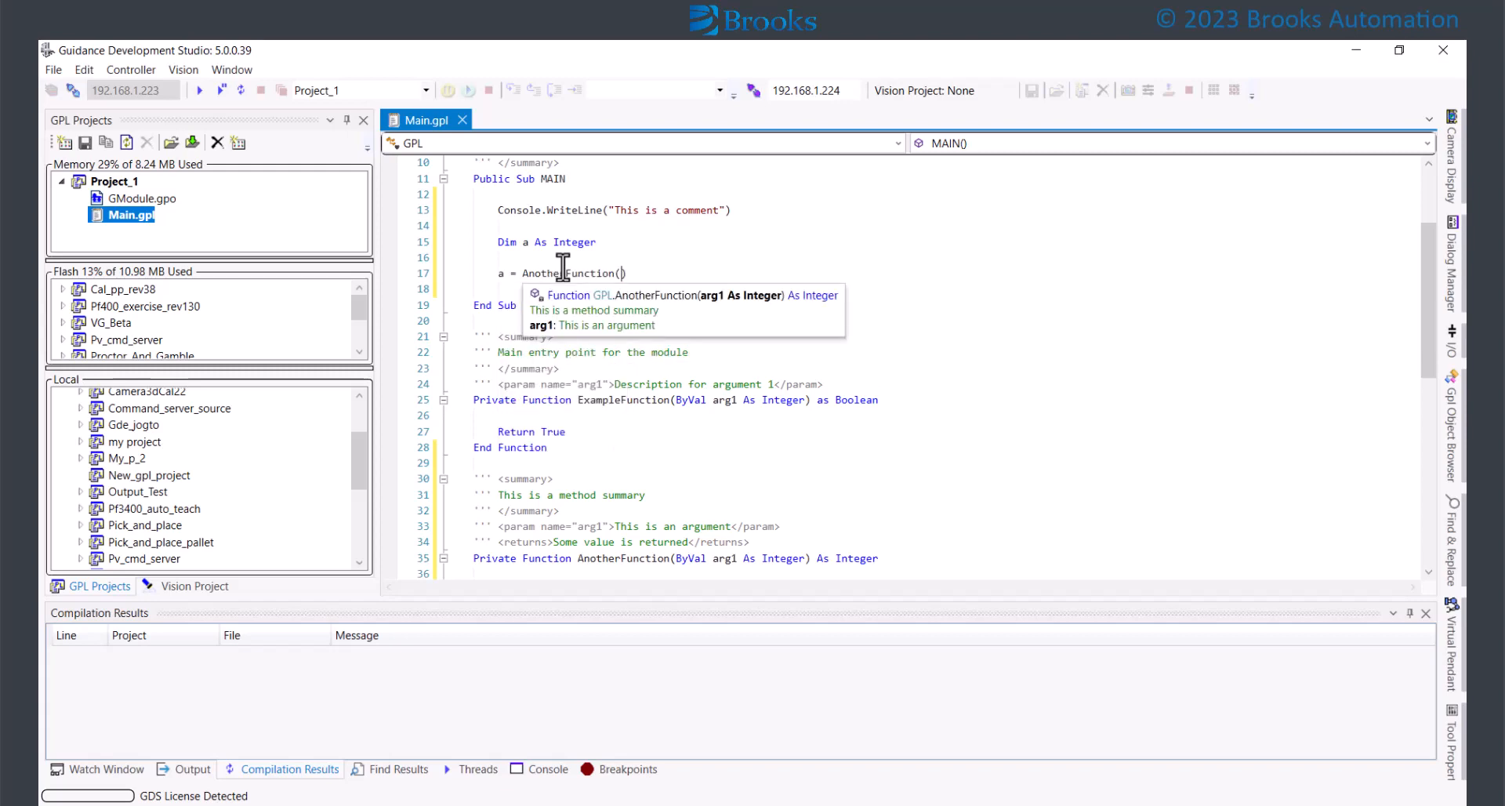
pyautogui.write('100')
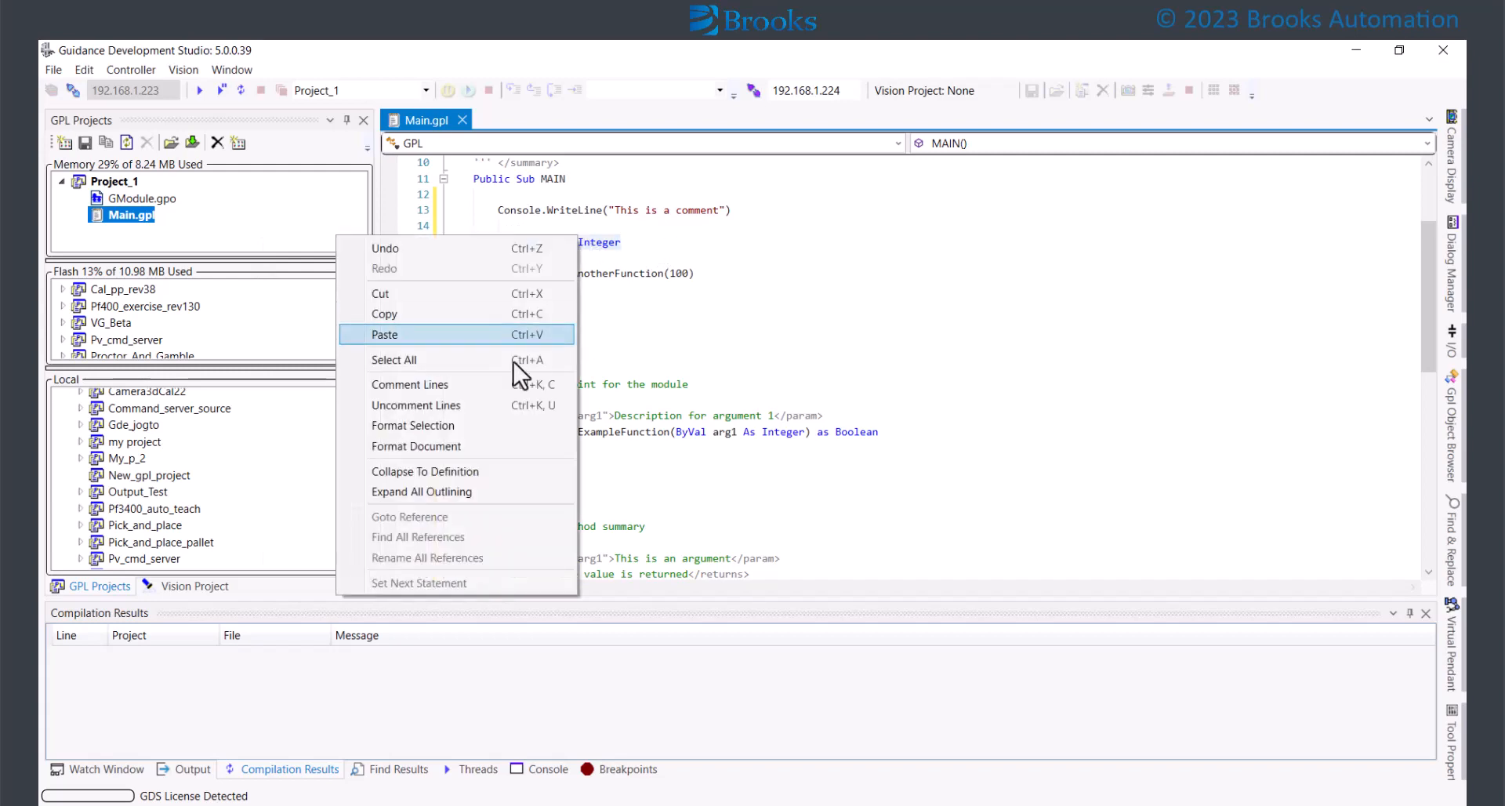
pyautogui.click(384, 334)
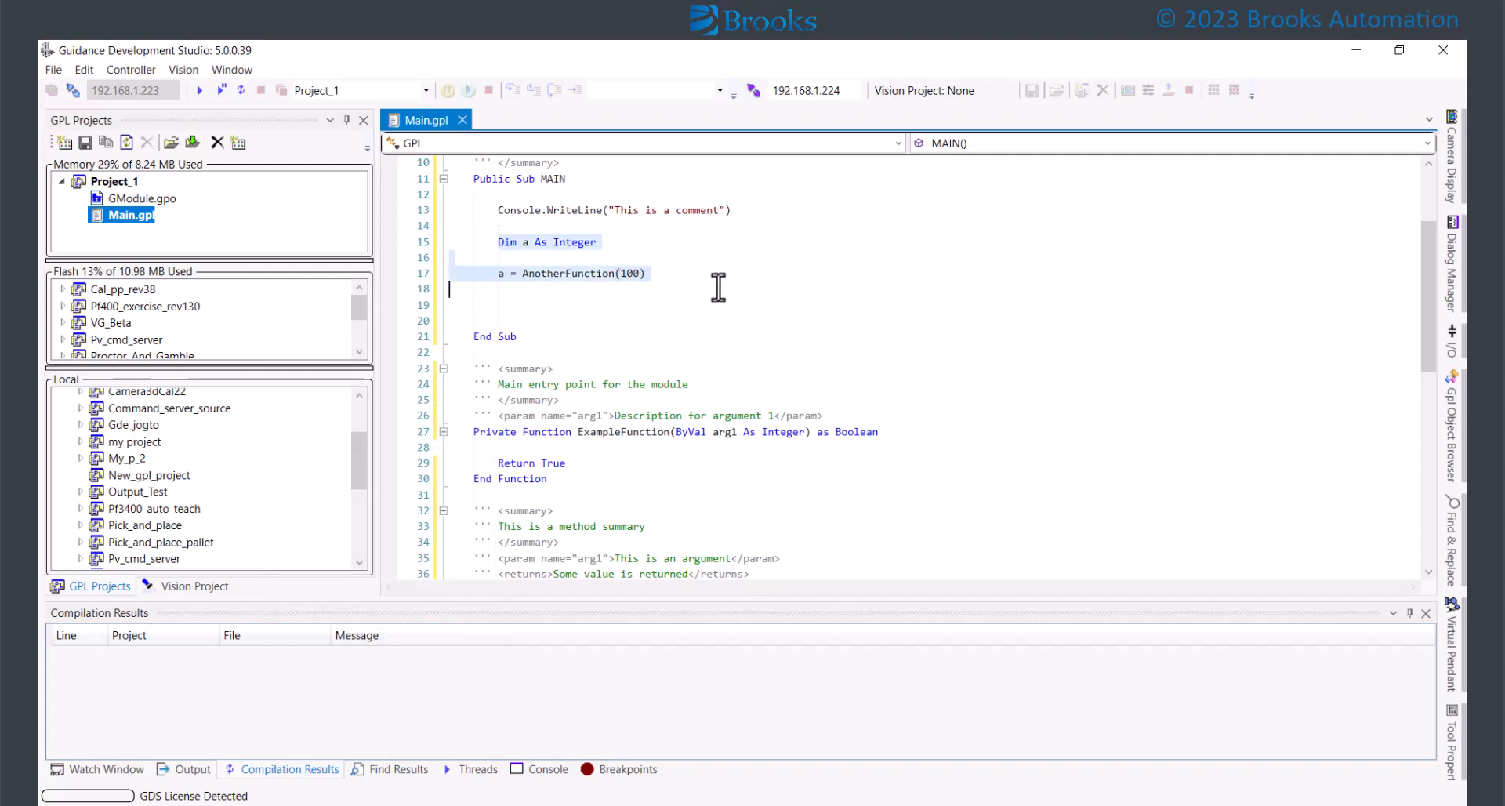
pyautogui.rightClick(575, 273)
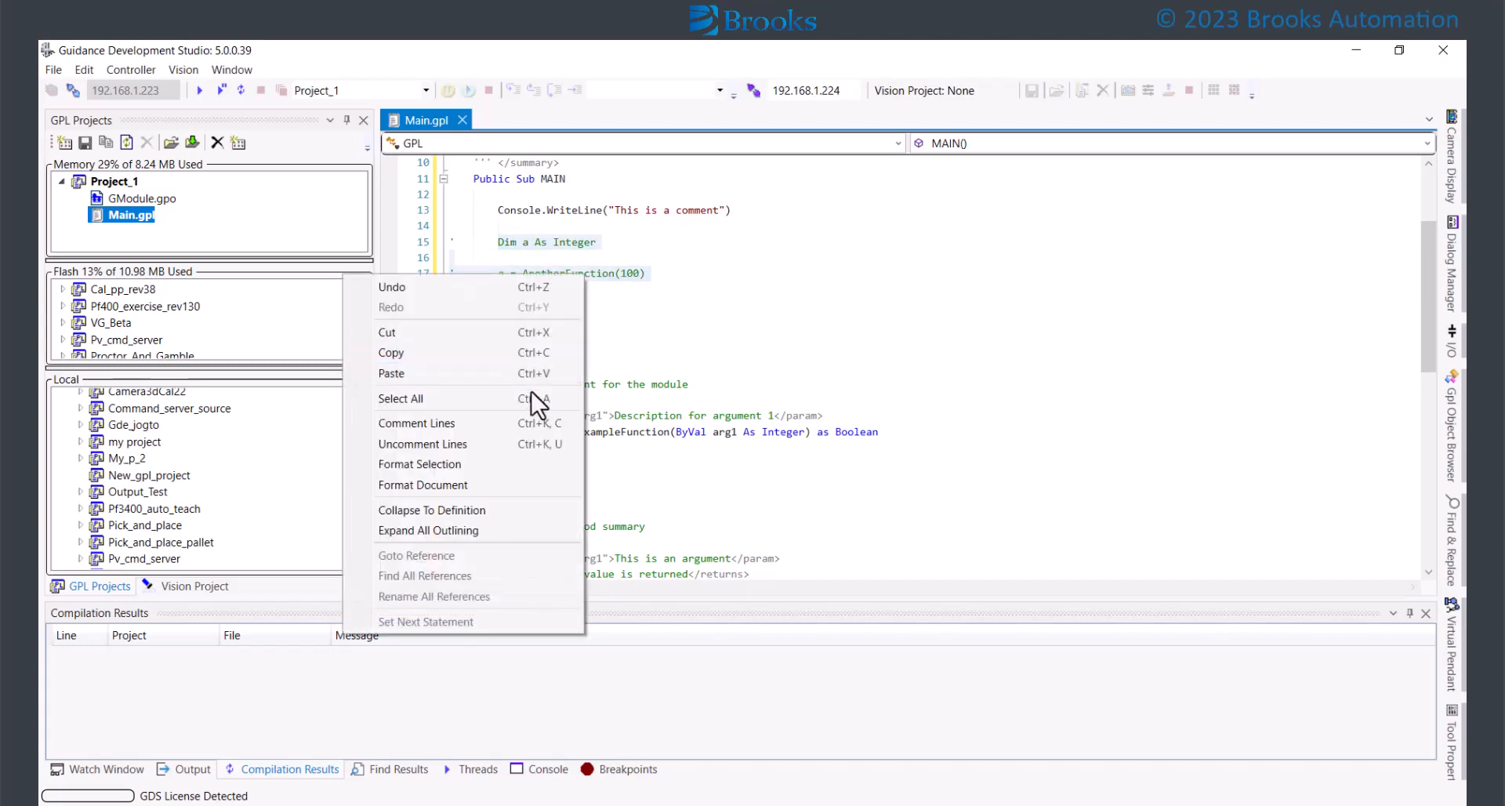
pyautogui.moveTo(477, 444)
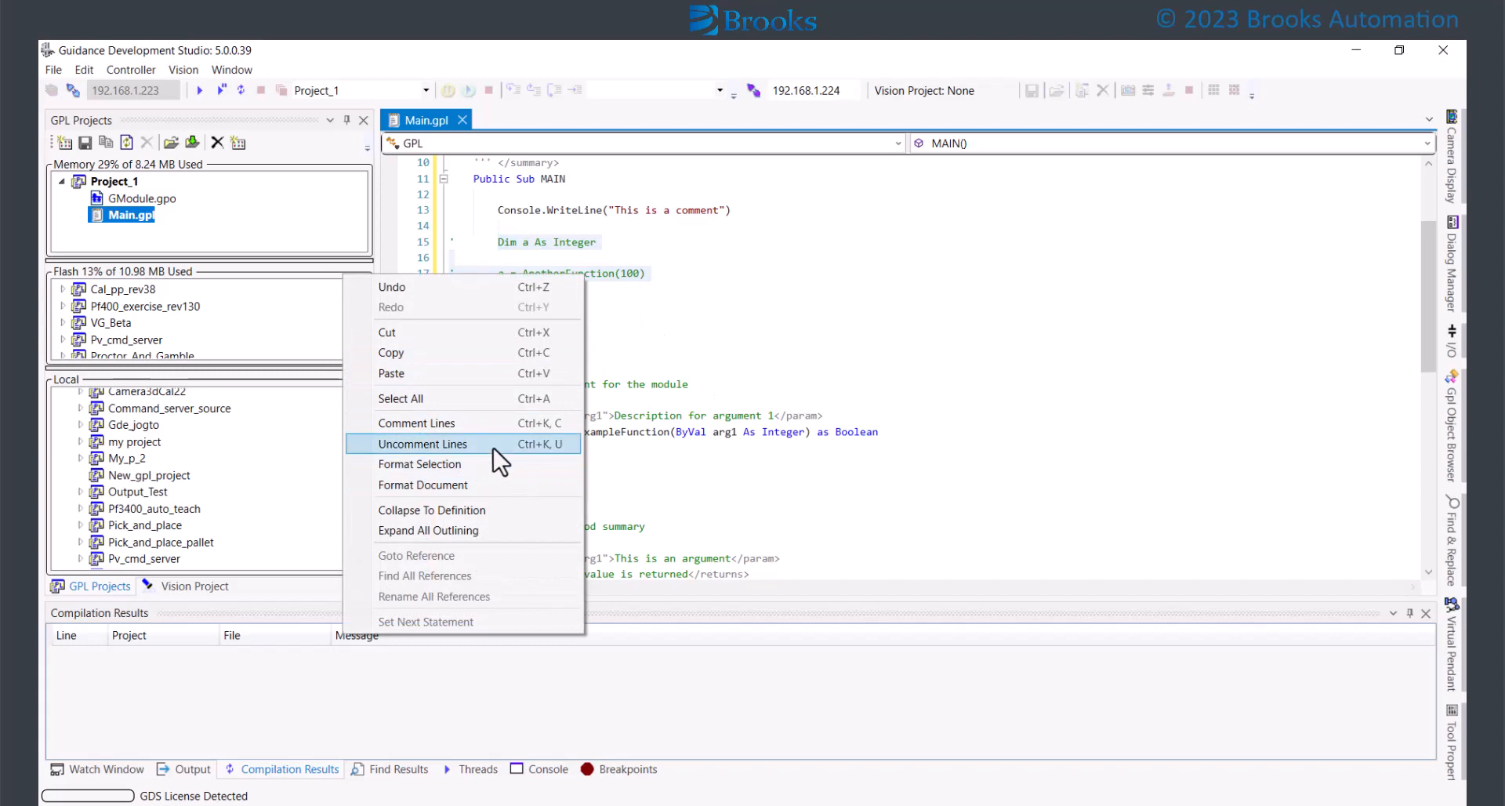
pyautogui.click(423, 444)
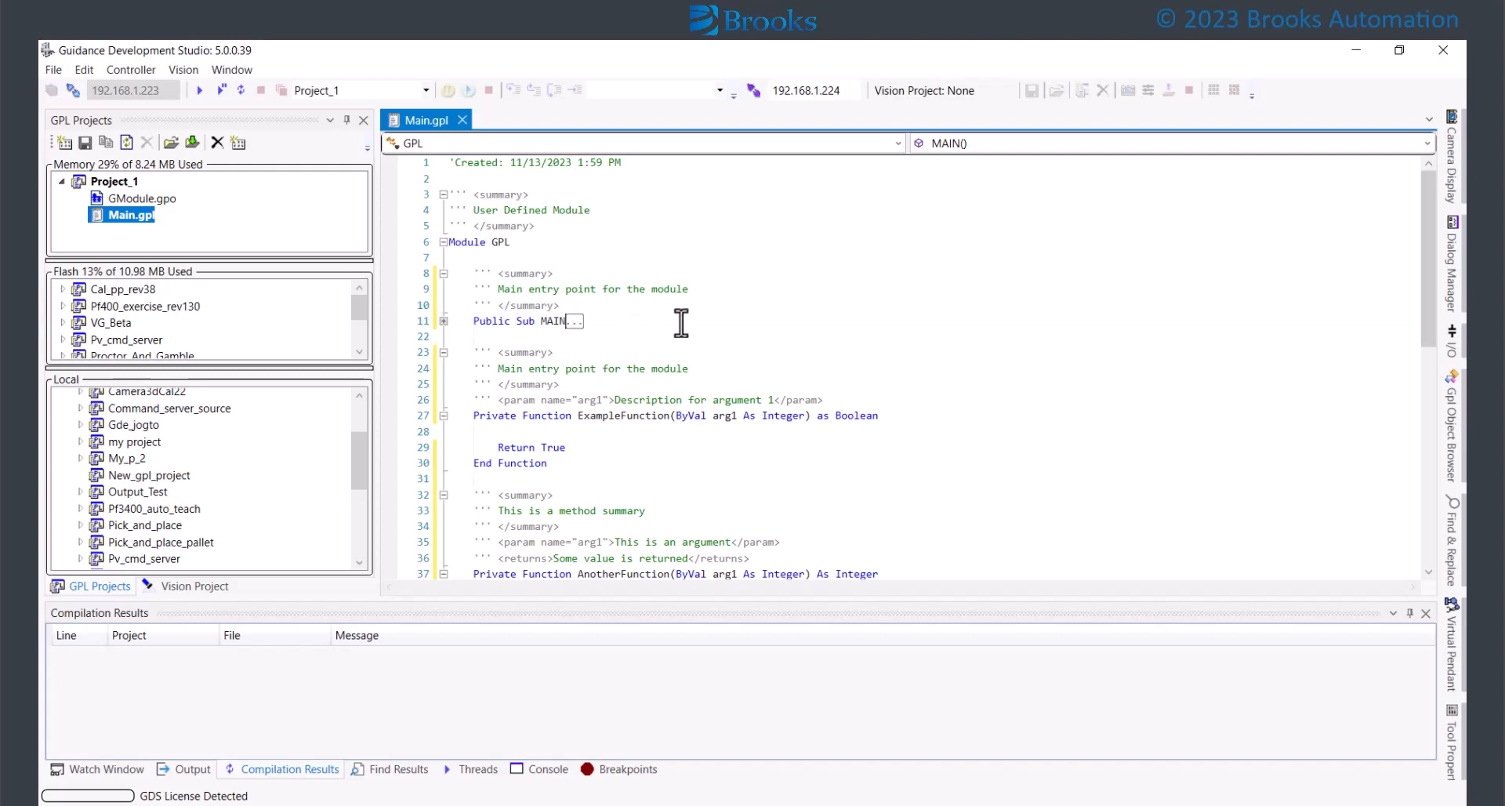
# - Collapse all code to definitions via the context menu, then expand all outlining again
pyautogui.rightClick(679, 323)
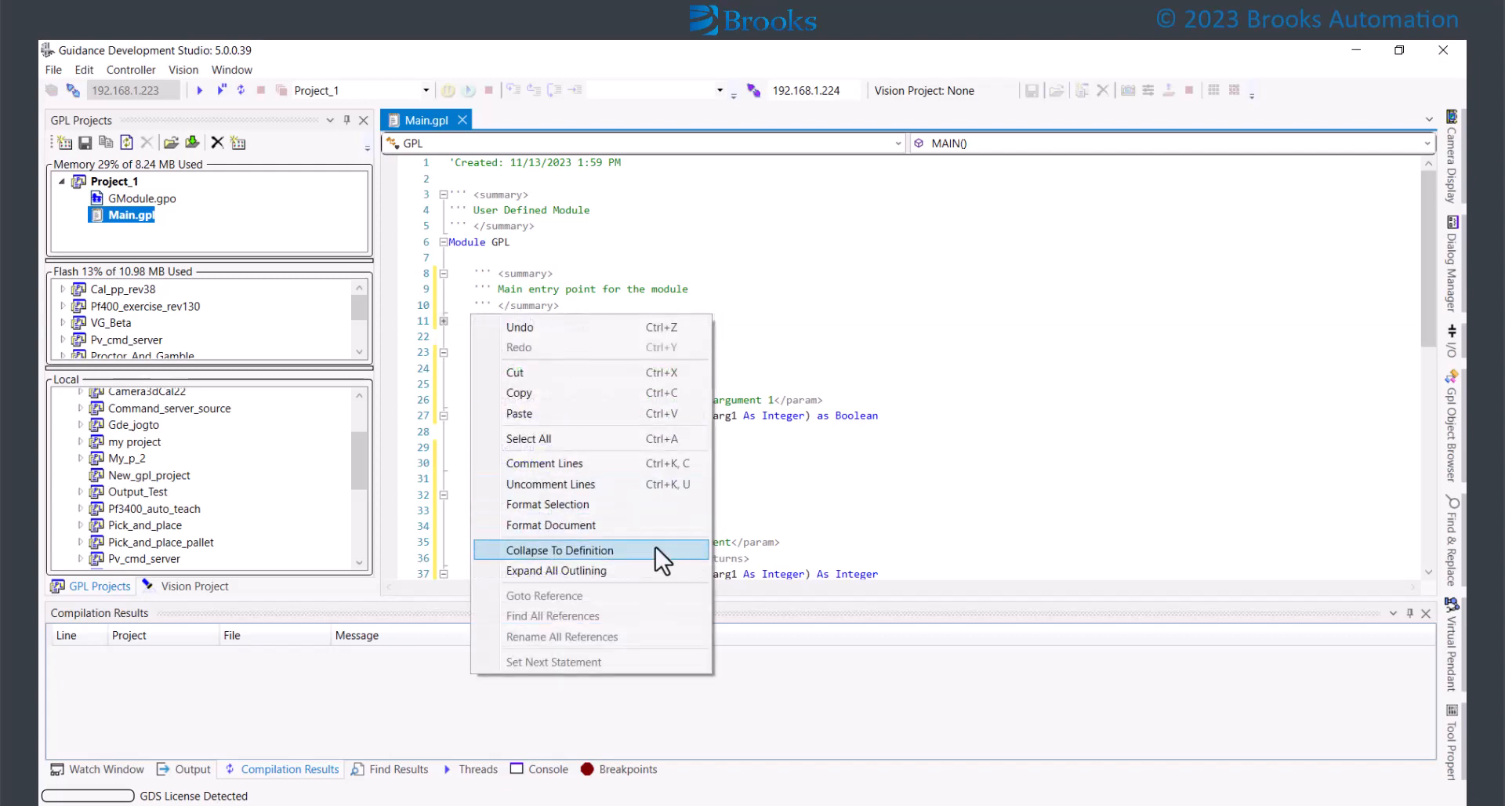
pyautogui.click(560, 550)
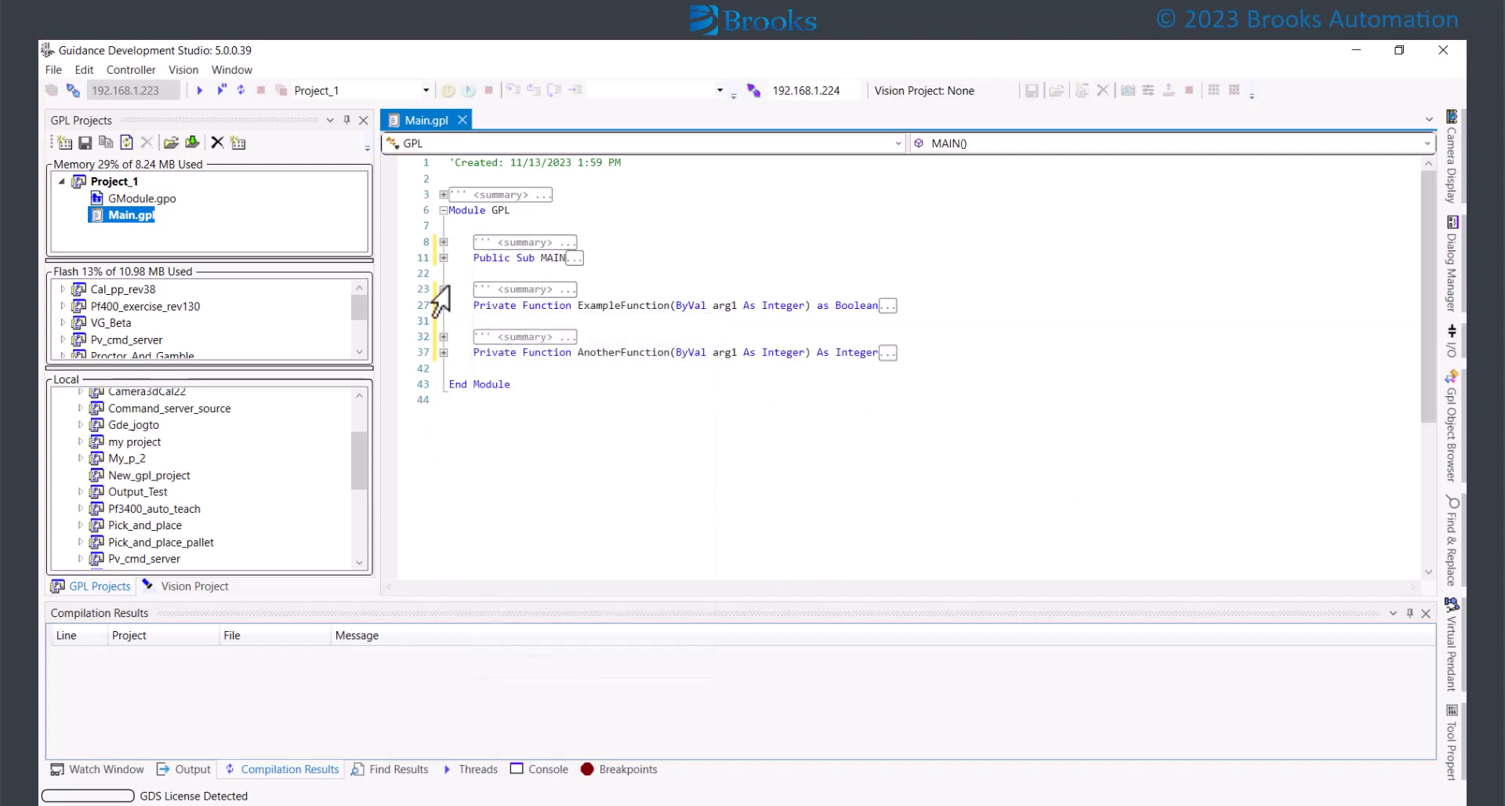
pyautogui.rightClick(699, 402)
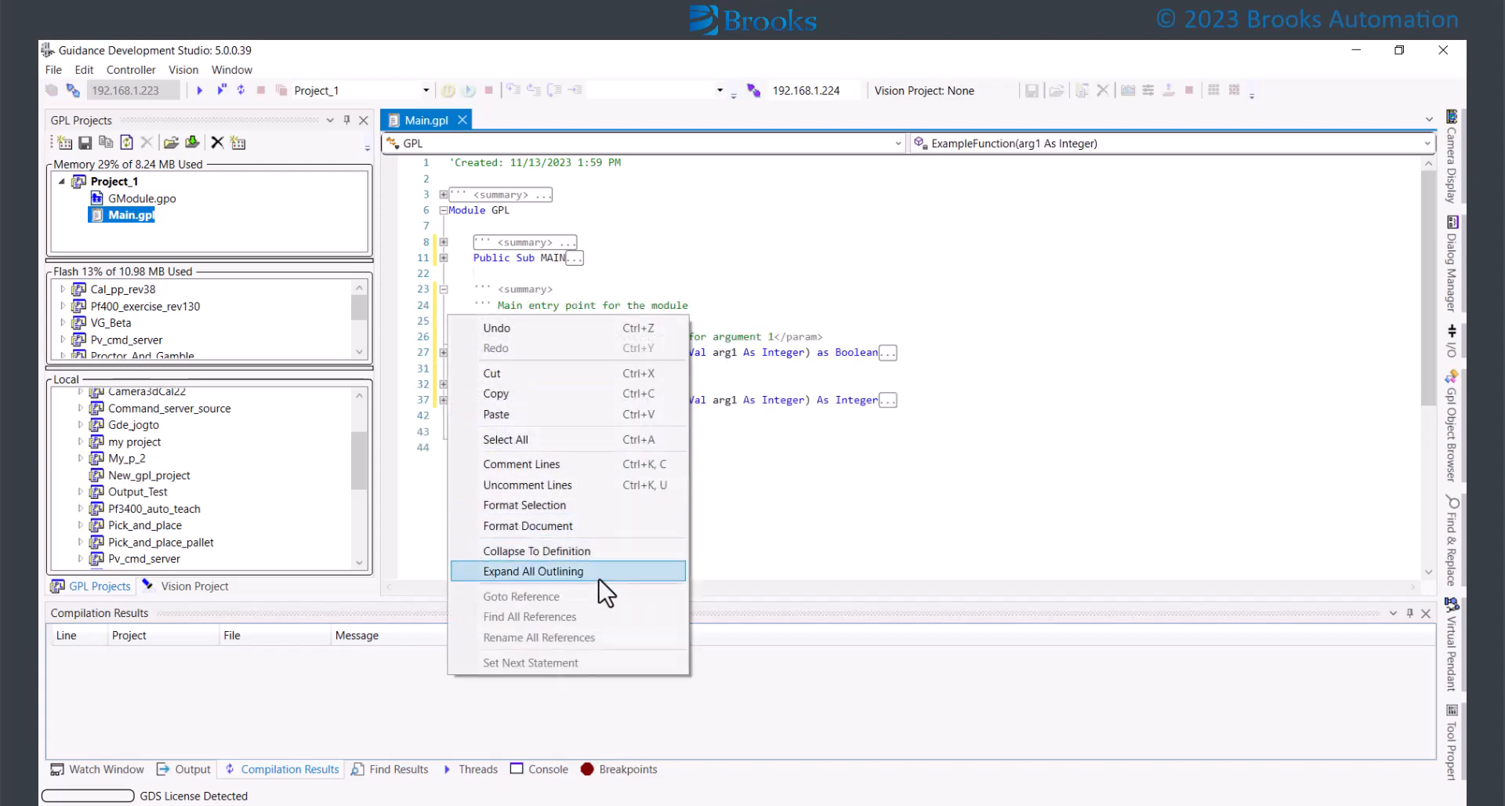
pyautogui.click(533, 570)
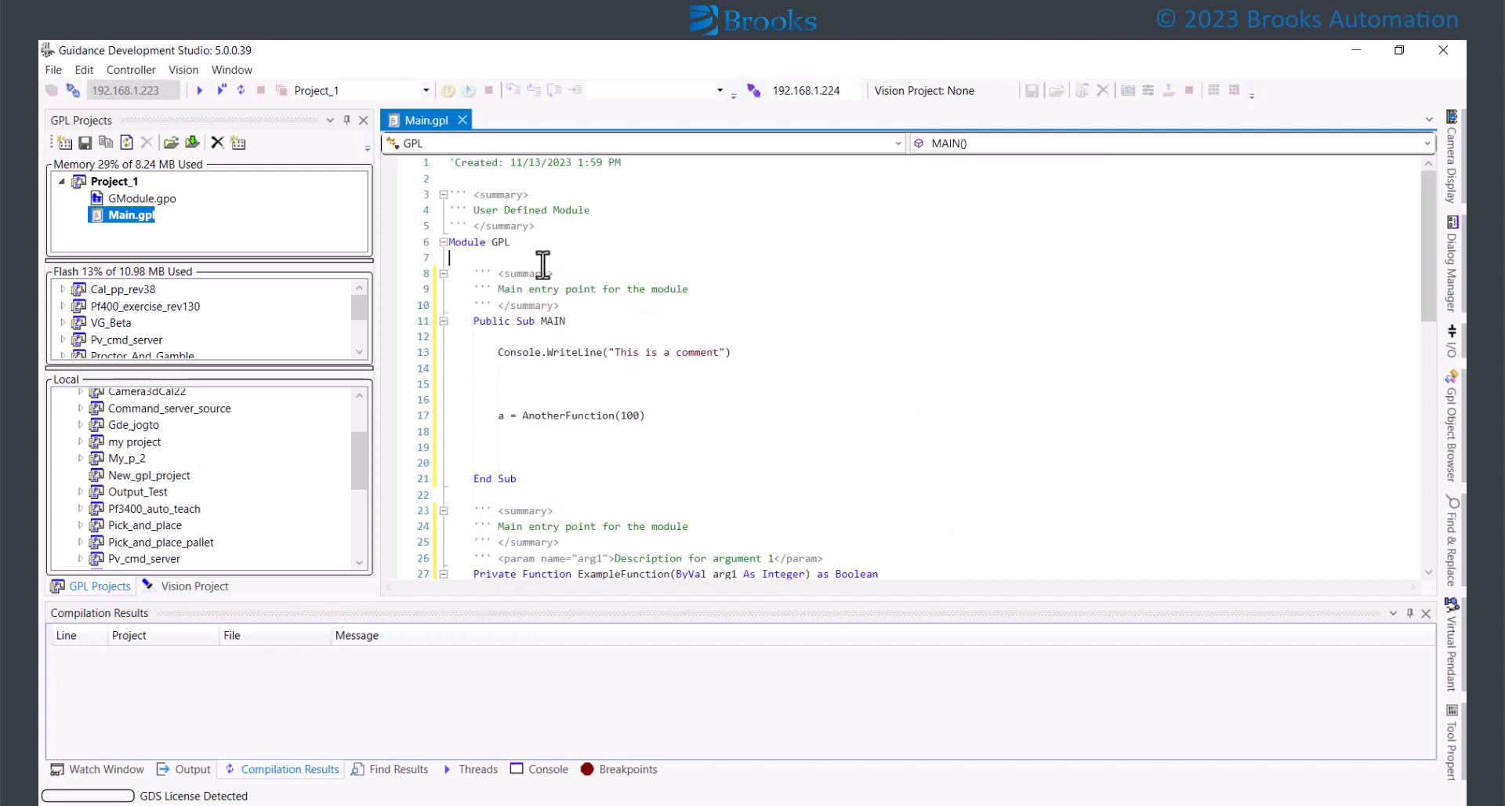
# - Set a = 100 in ExampleFunction and paste Dim a As Integer at module level
pyautogui.scroll(-3)
pyautogui.write('a =')
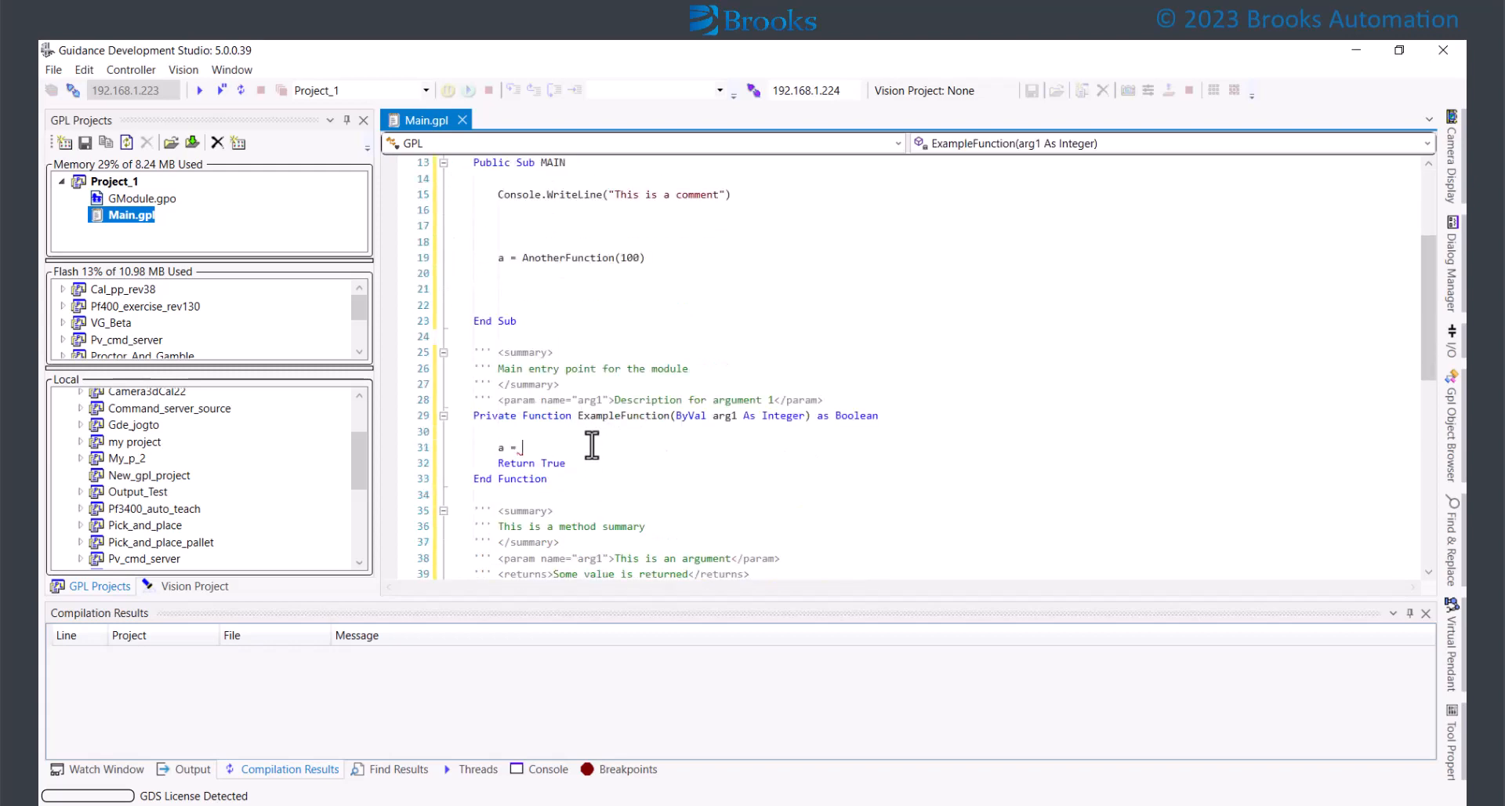
pyautogui.write('100')
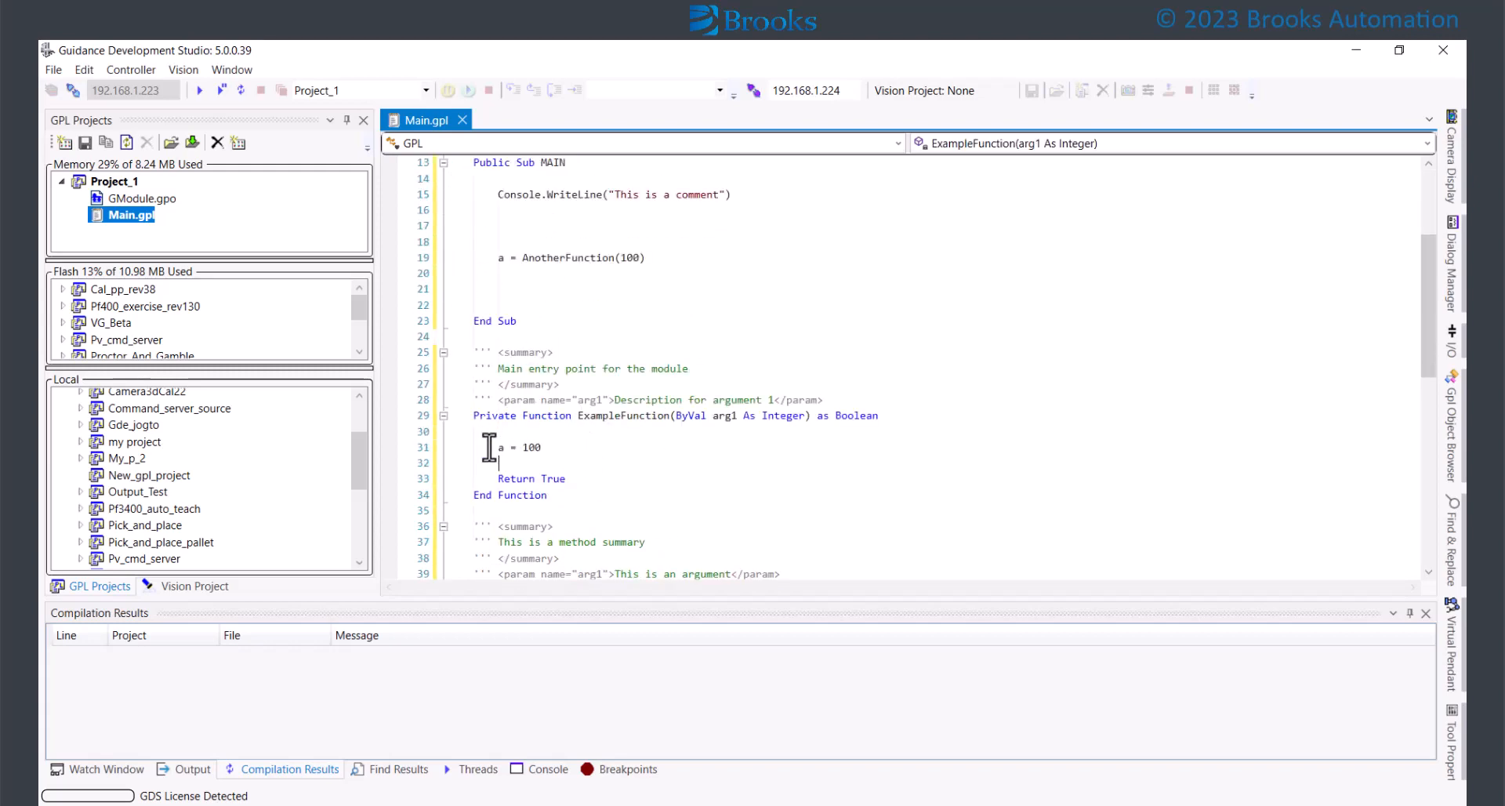
pyautogui.rightClick(498, 447)
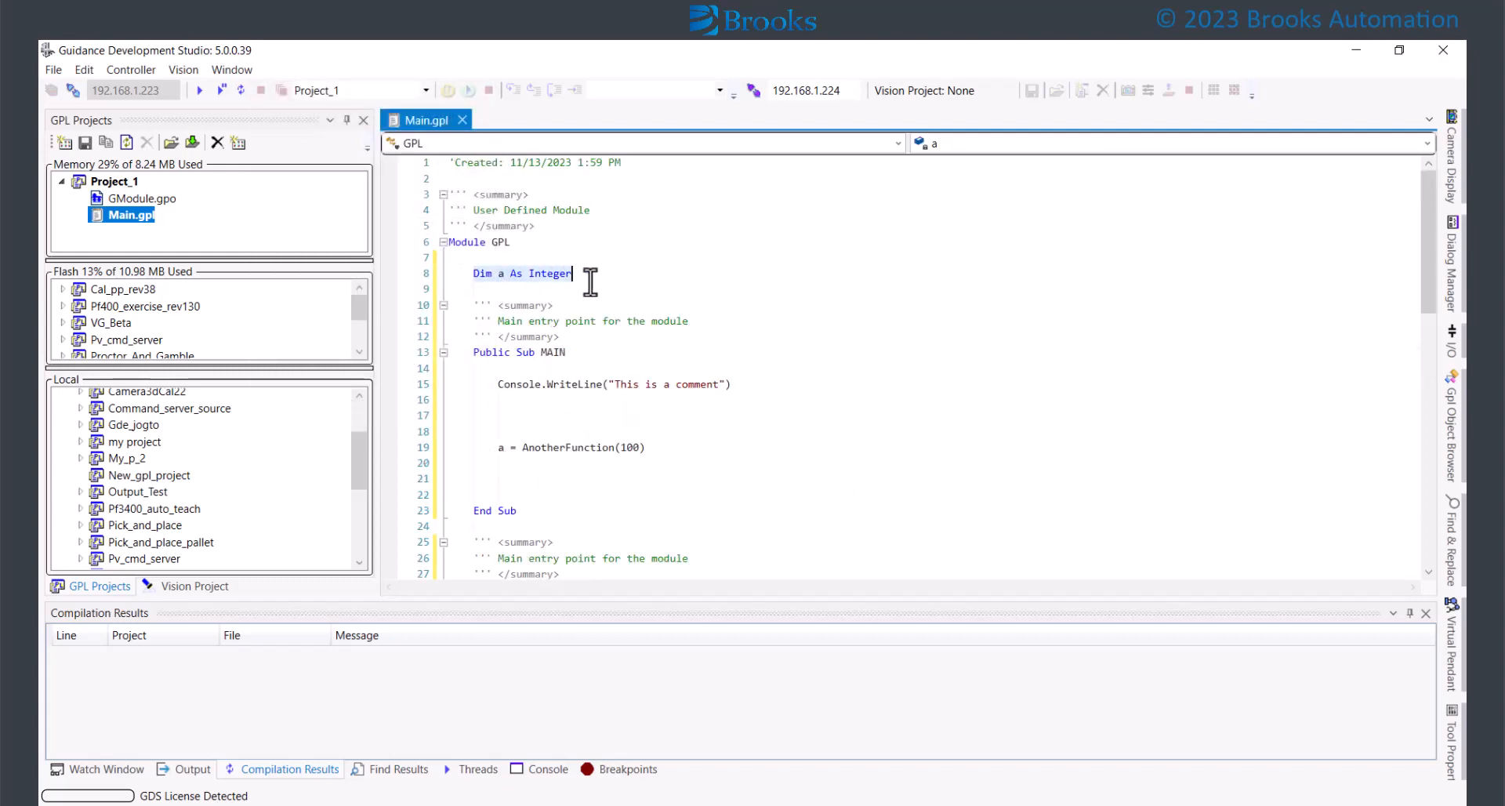
# - Find all references to a and jump to the a = 100 and AnotherFunction assignment lines
pyautogui.rightClick(524, 273)
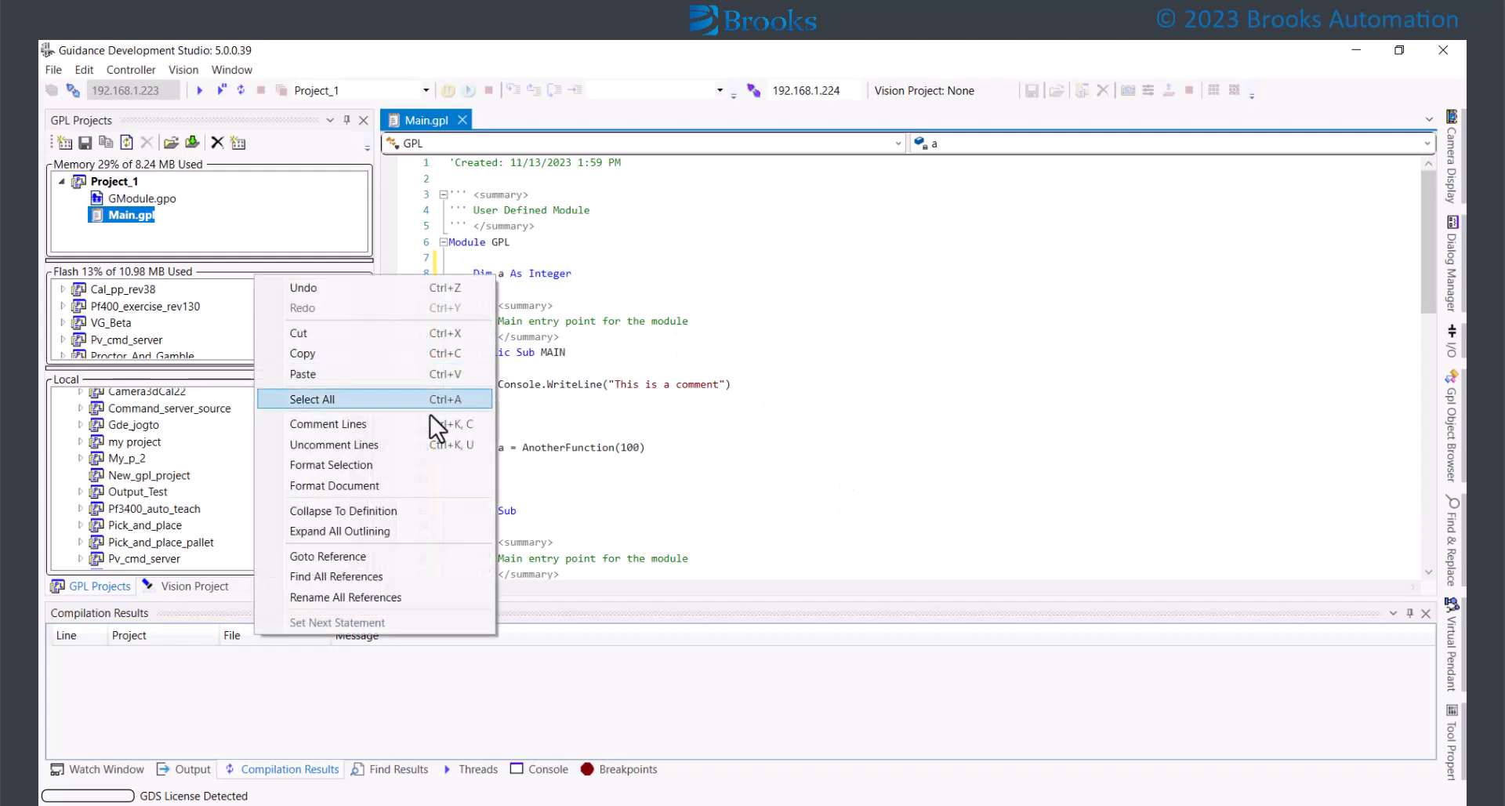
pyautogui.click(336, 576)
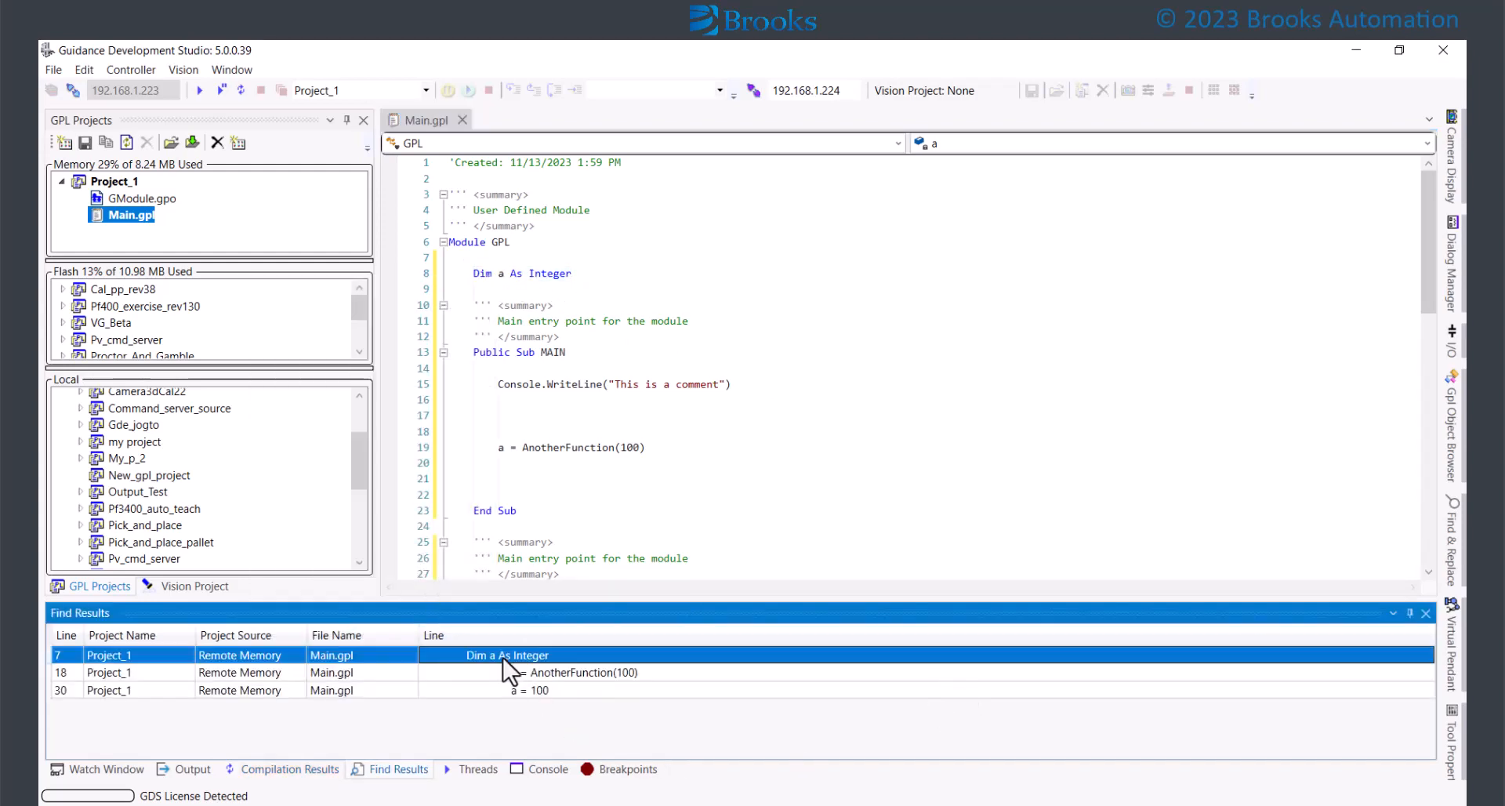
pyautogui.doubleClick(533, 690)
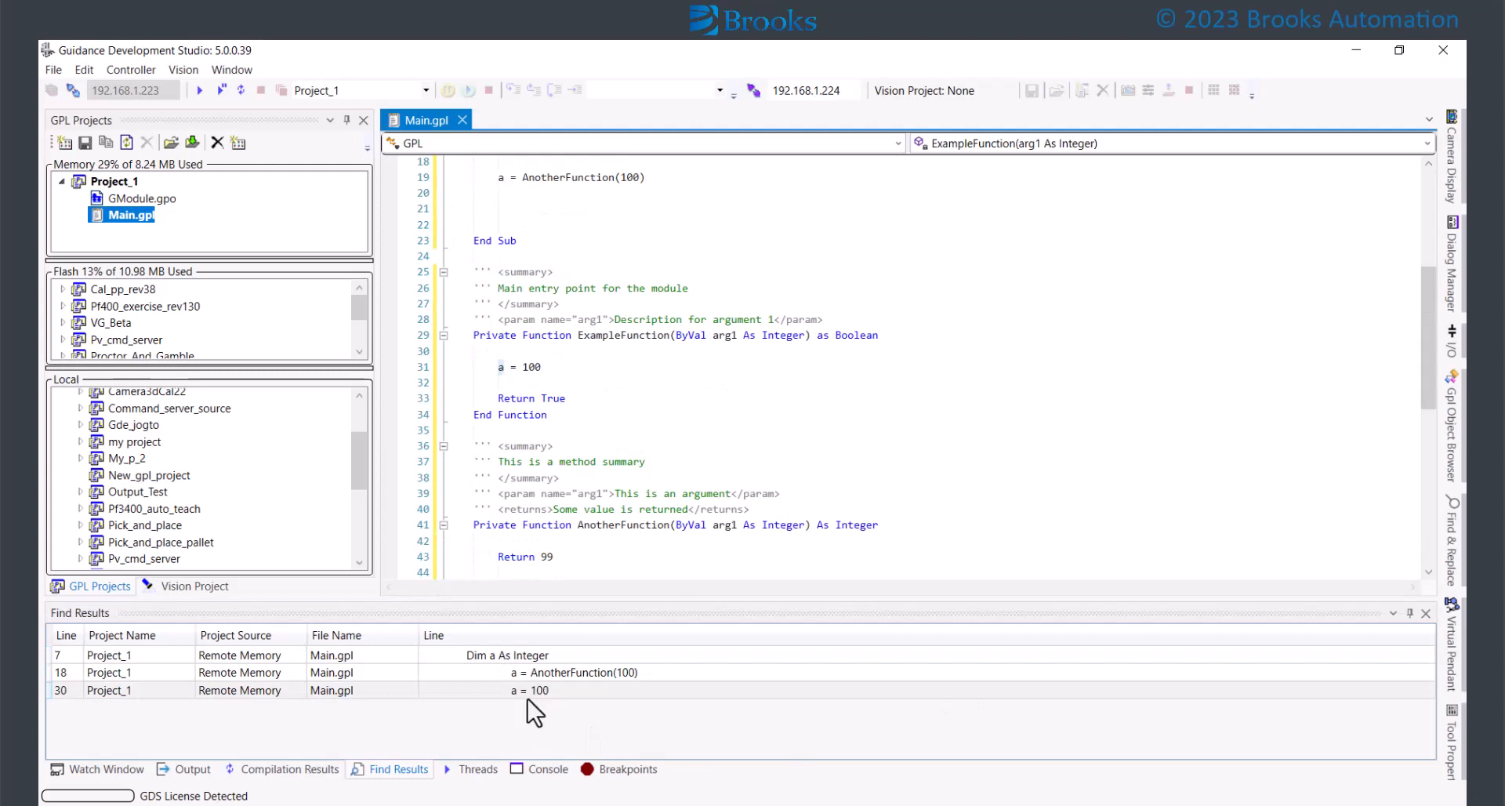
pyautogui.click(575, 671)
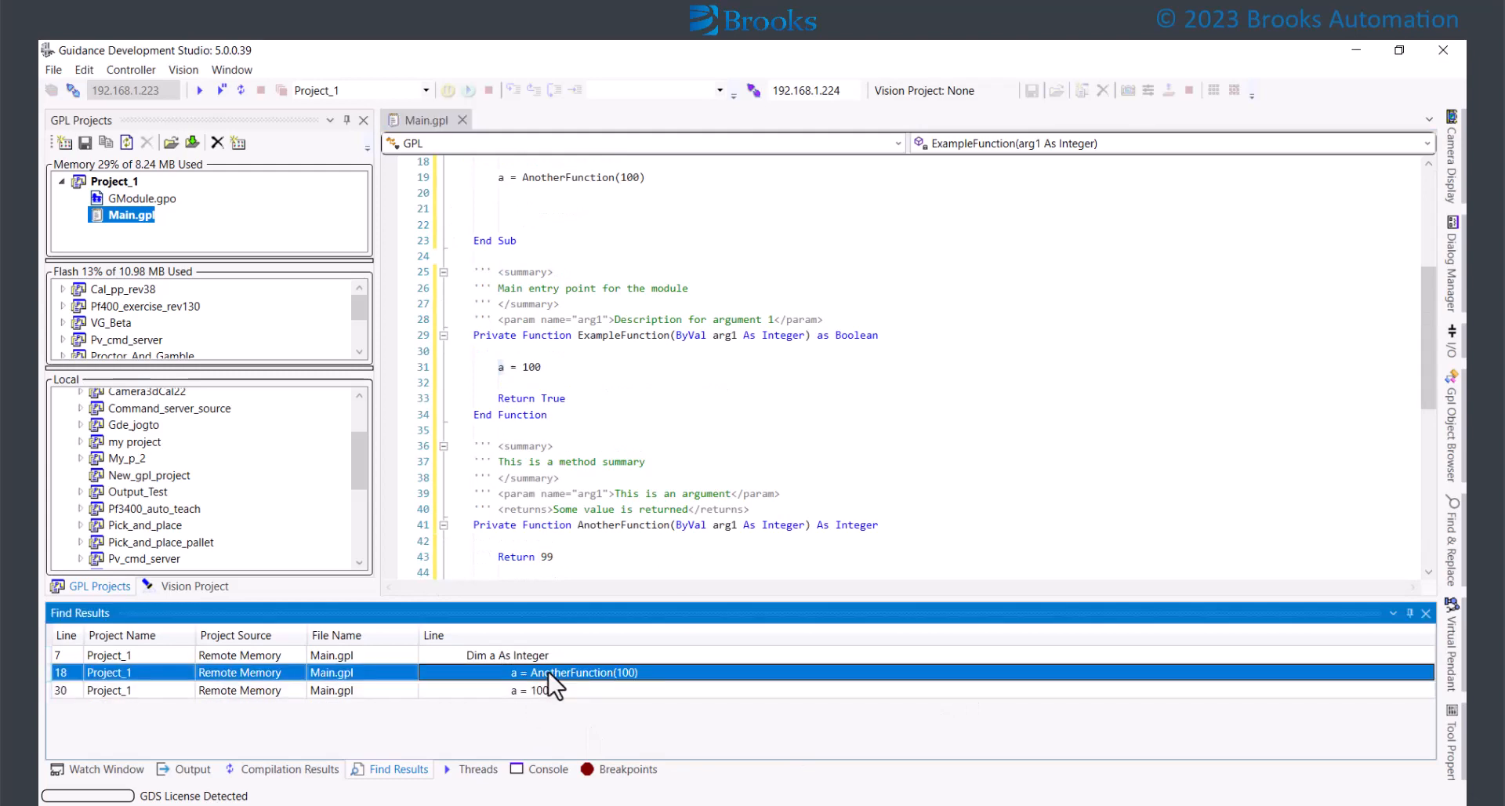
pyautogui.doubleClick(584, 671)
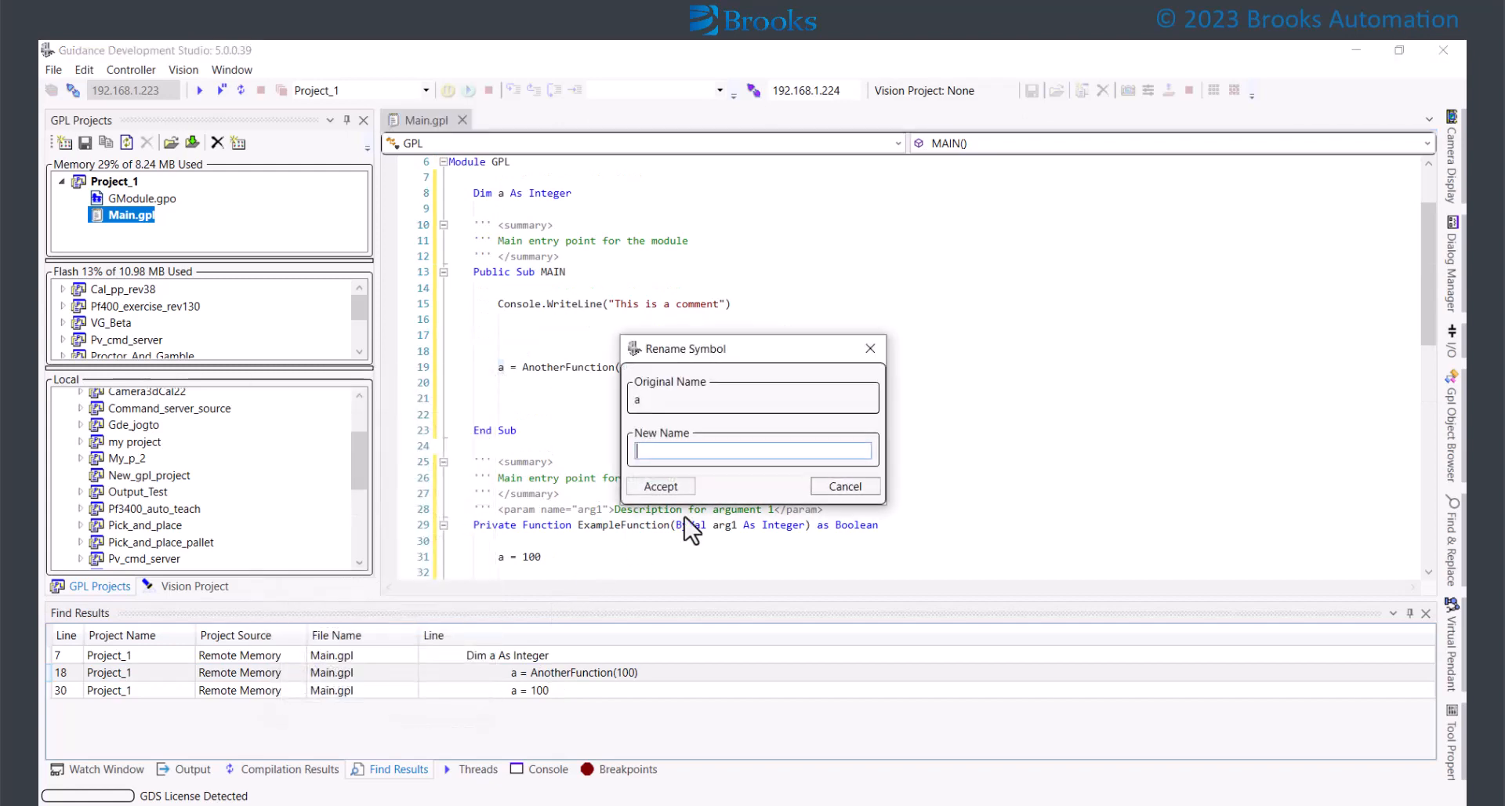
# - Enter b as the new name and accept, renaming a to b across Main.gpl
pyautogui.write('b')
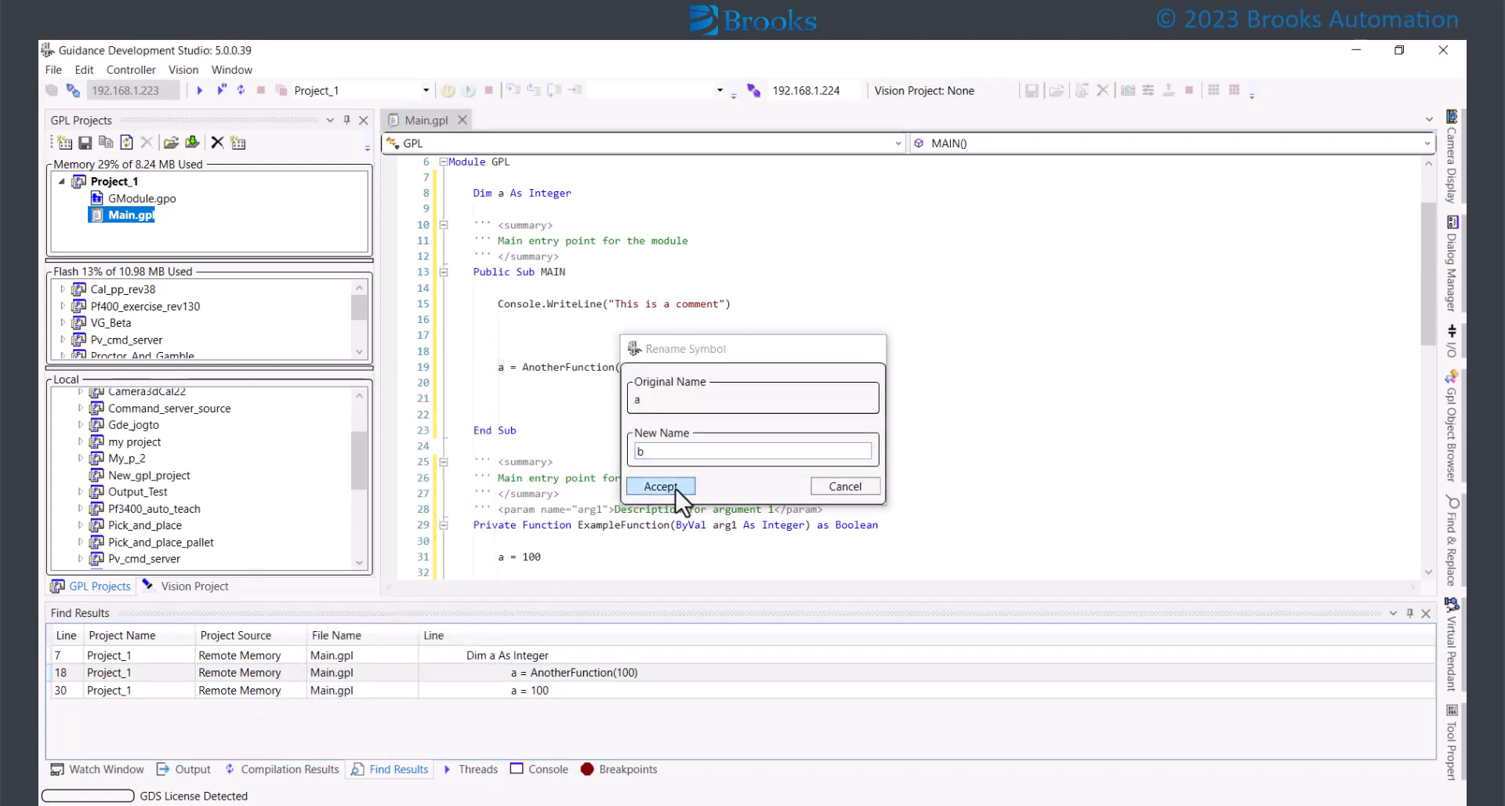
pyautogui.click(660, 486)
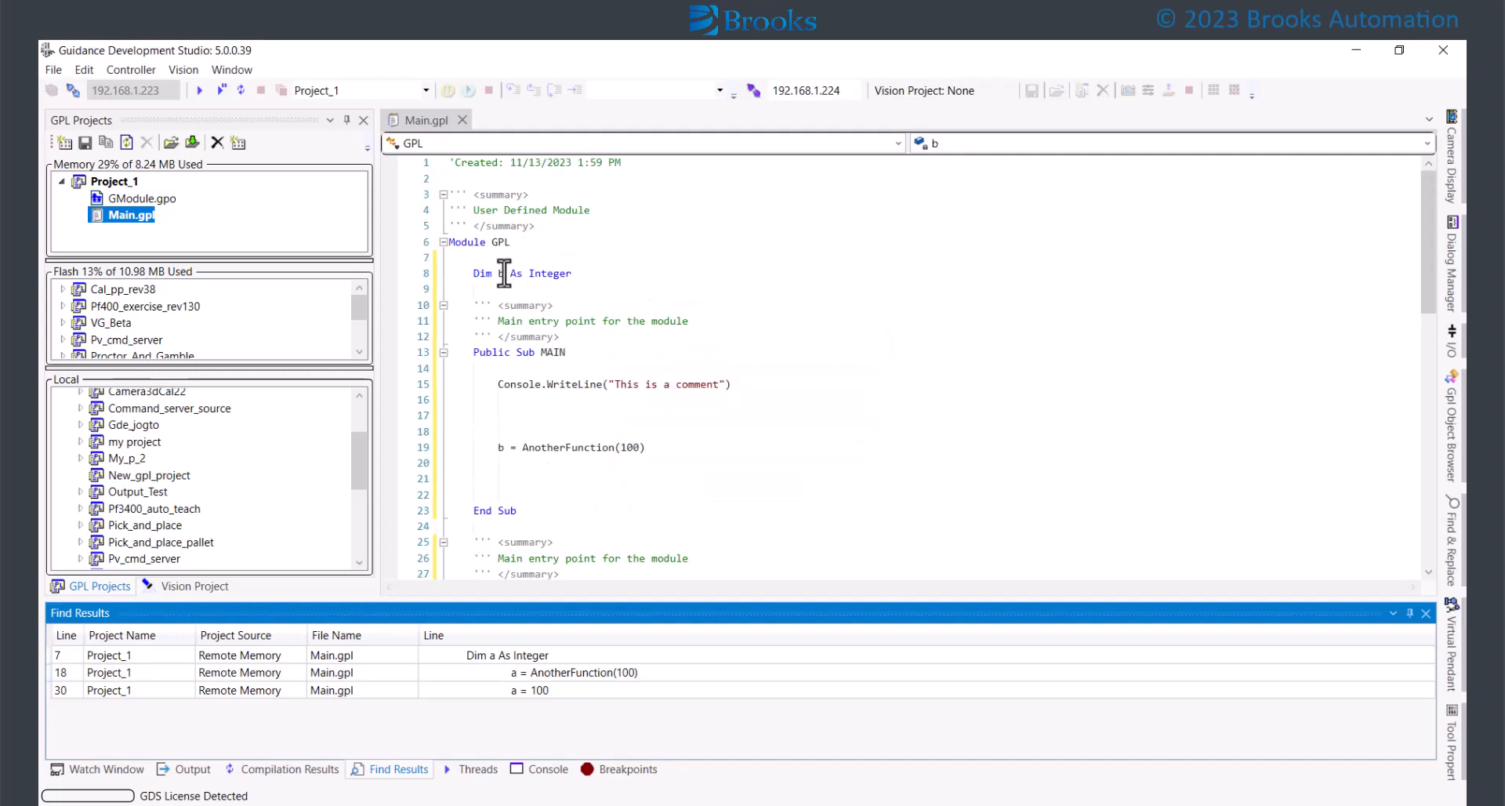